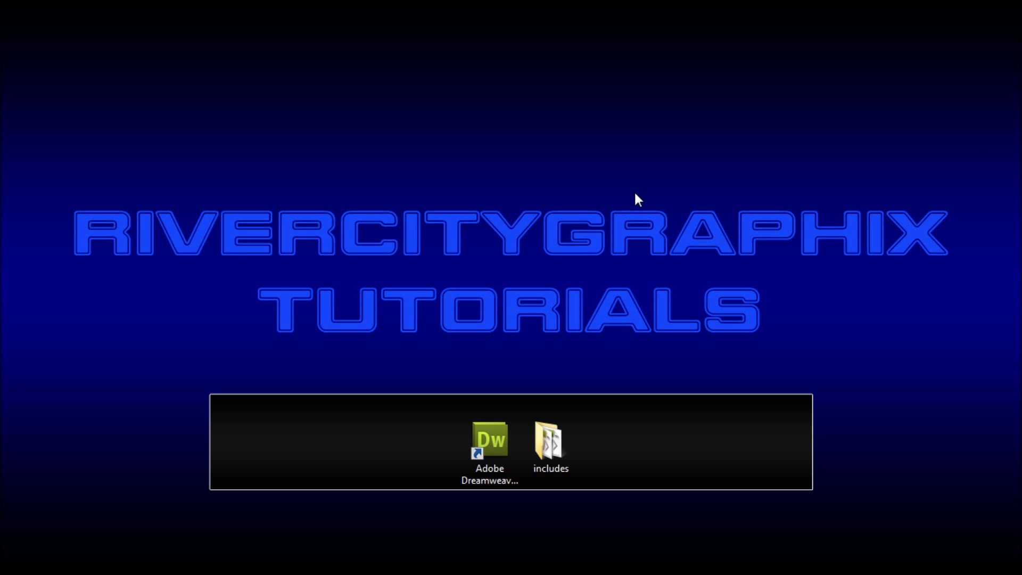
mouse_move(633, 199)
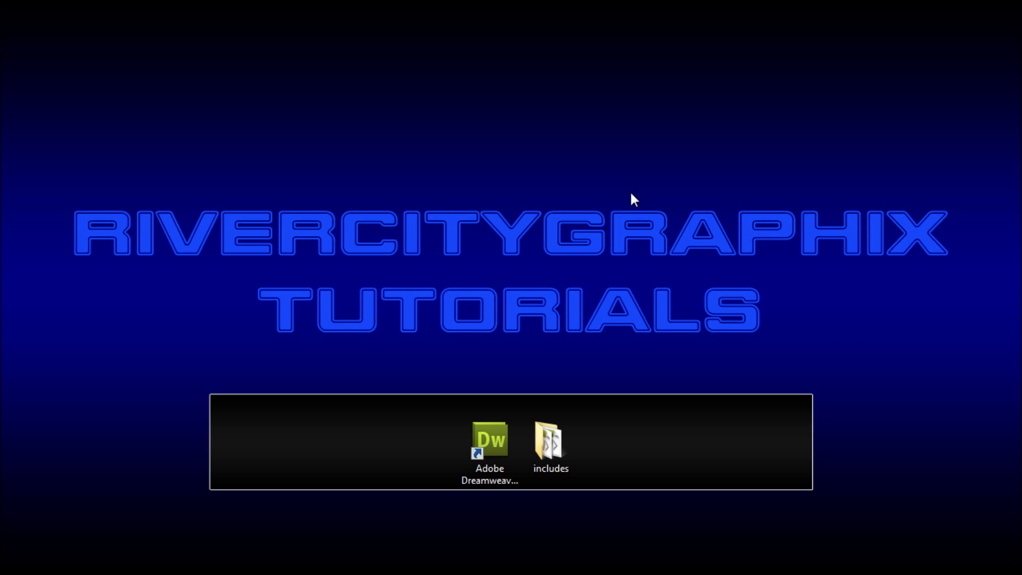
mouse_move(632, 216)
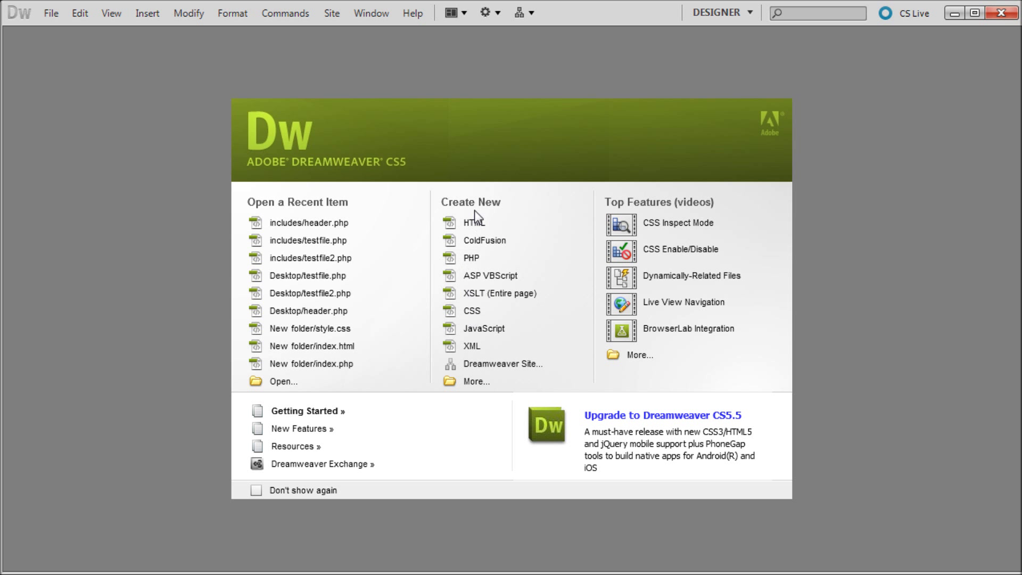
Create three new blank PHP documents, Untitled-4, Untitled-5 and Untitled-6
left_click(471, 222)
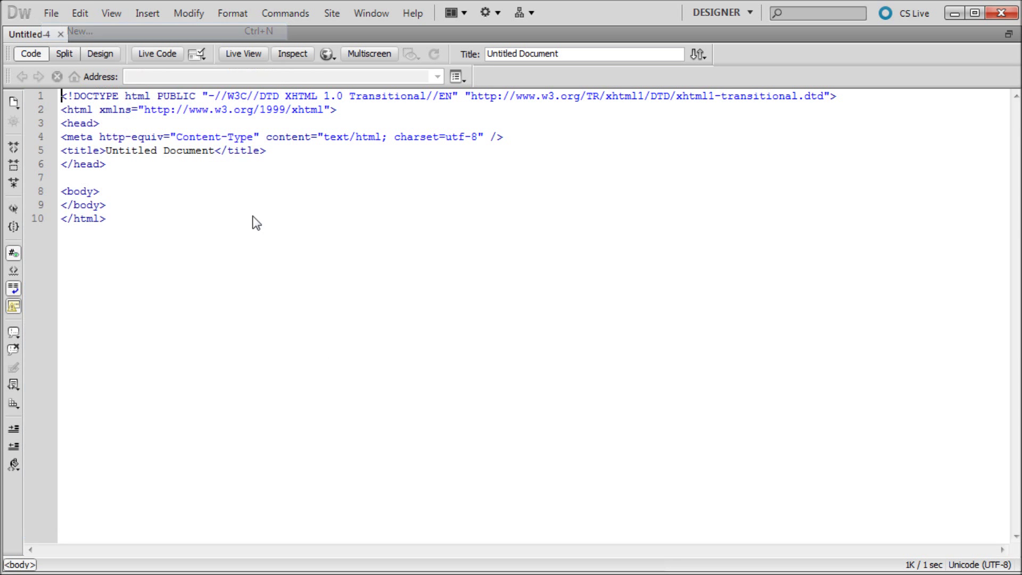
left_click(51, 13)
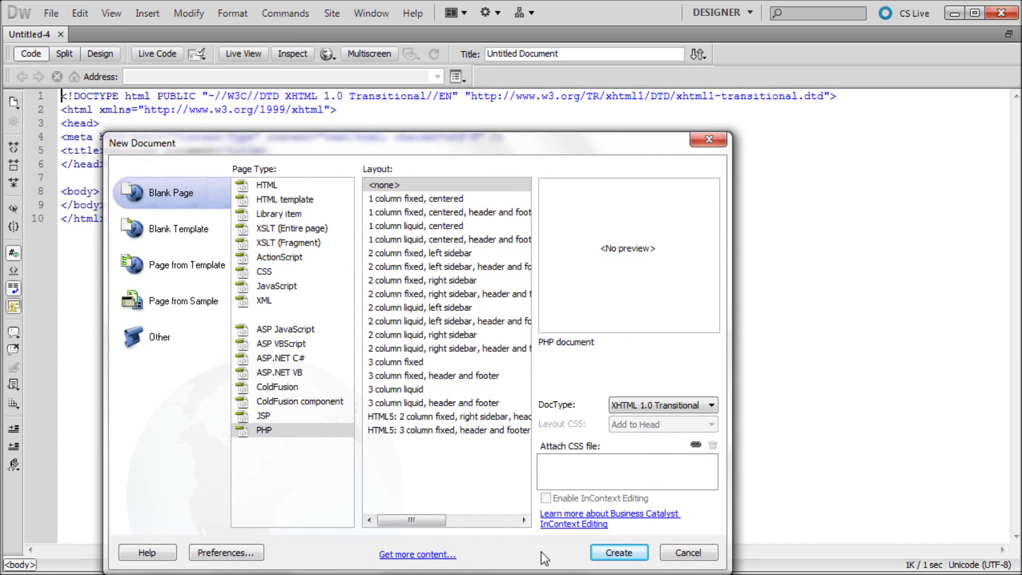
left_click(73, 12)
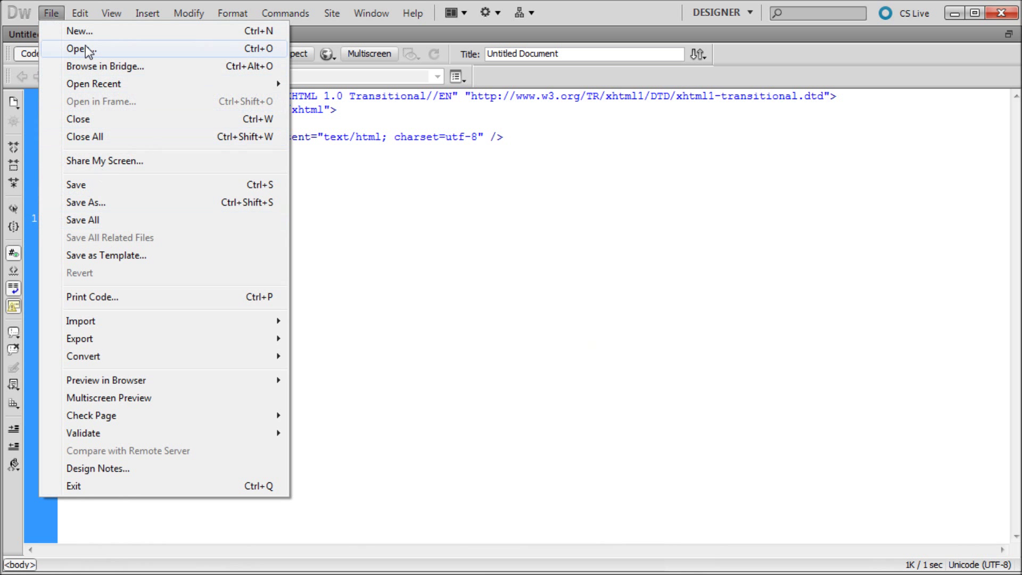
left_click(83, 29)
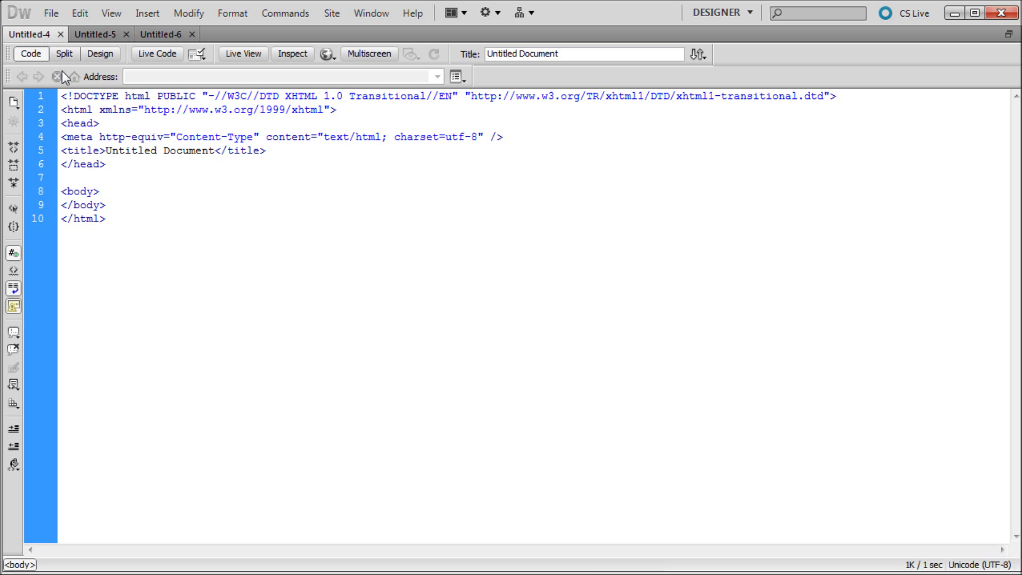
Save the first untitled document over header.php in the includes folder
left_click(49, 13)
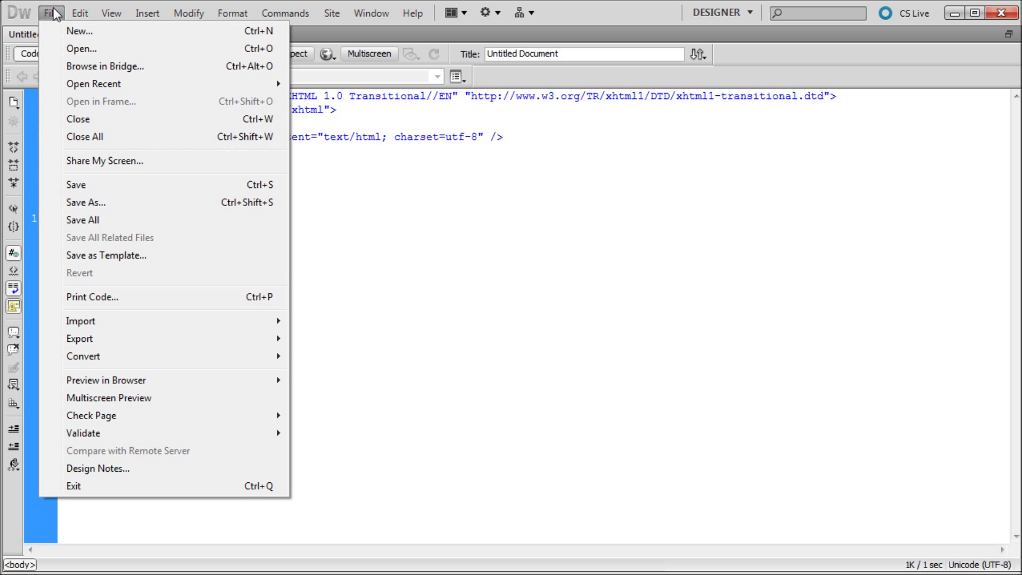
left_click(85, 202)
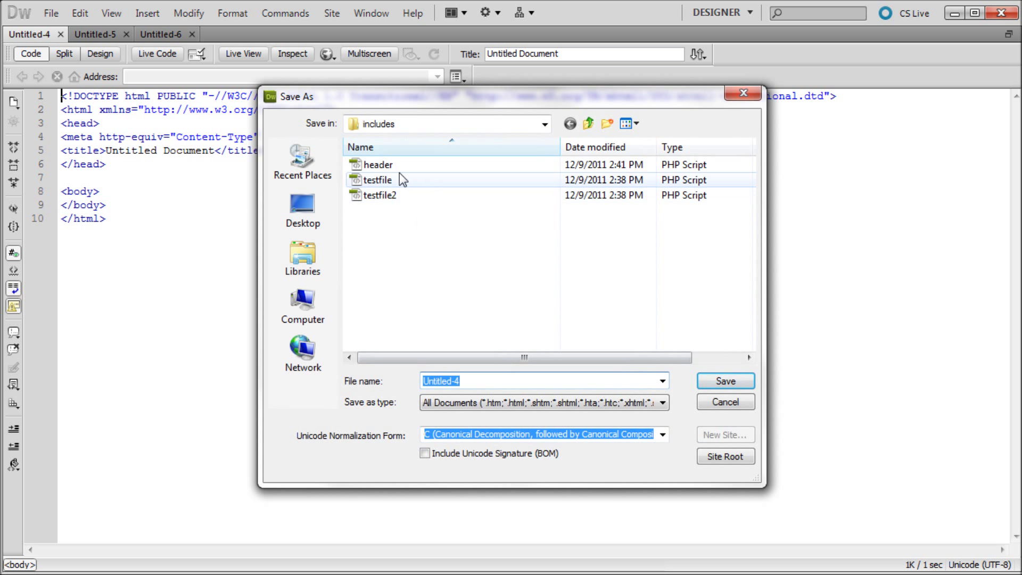
left_click(726, 381)
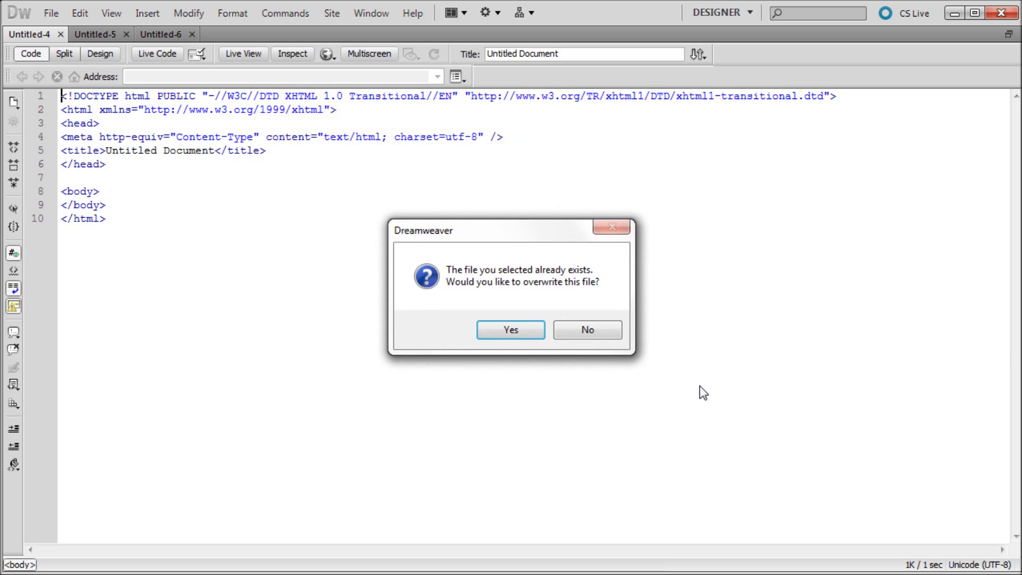
left_click(512, 330)
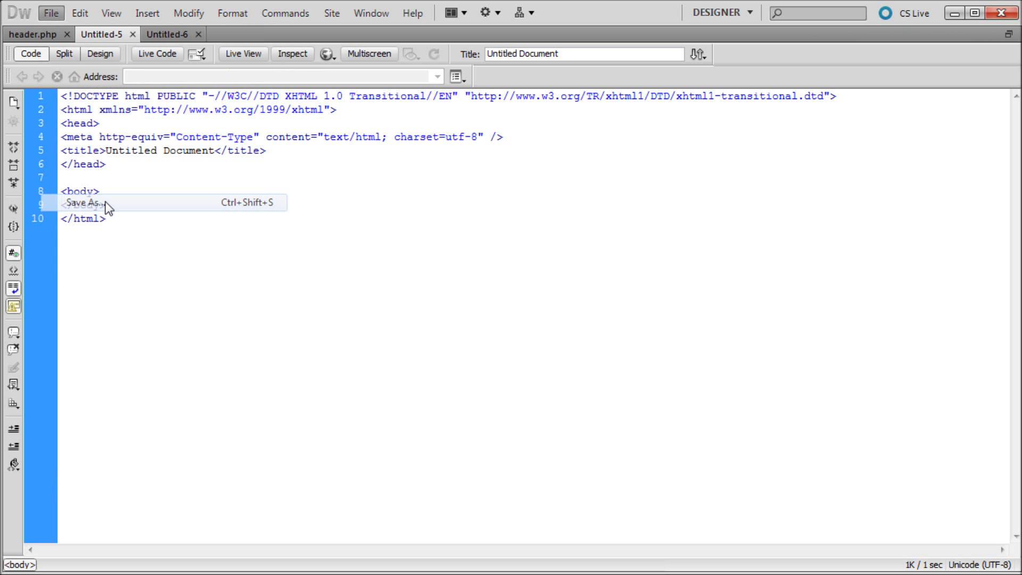
Save the other two documents over testfile.php and testfile2.php, confirming overwrite
left_click(80, 203)
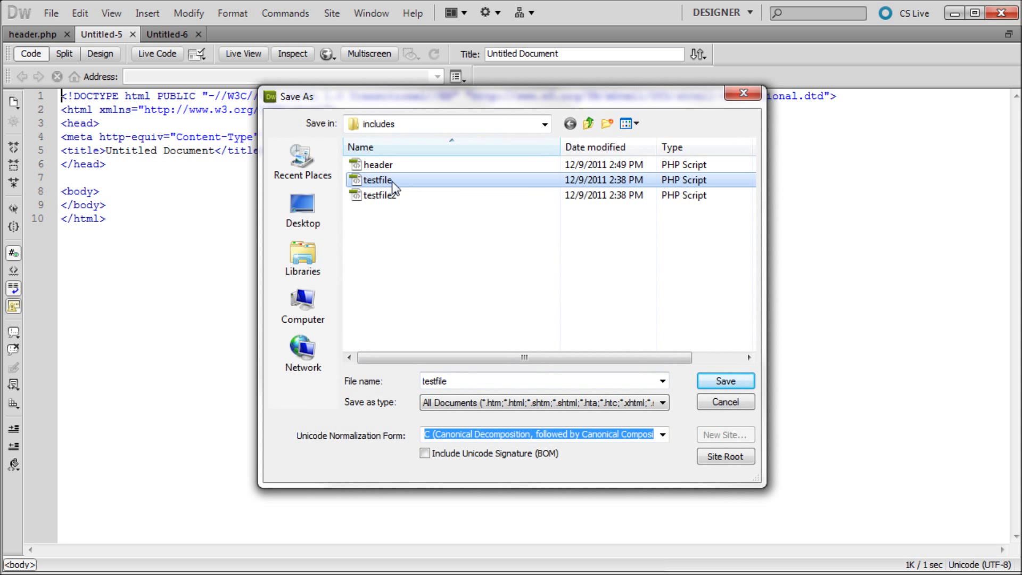
left_click(726, 381)
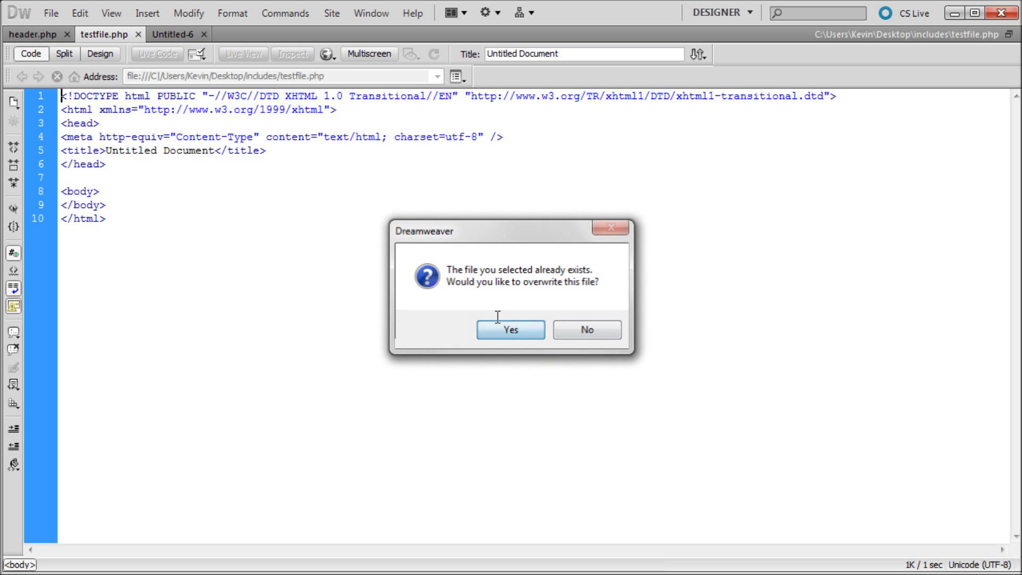
left_click(59, 13)
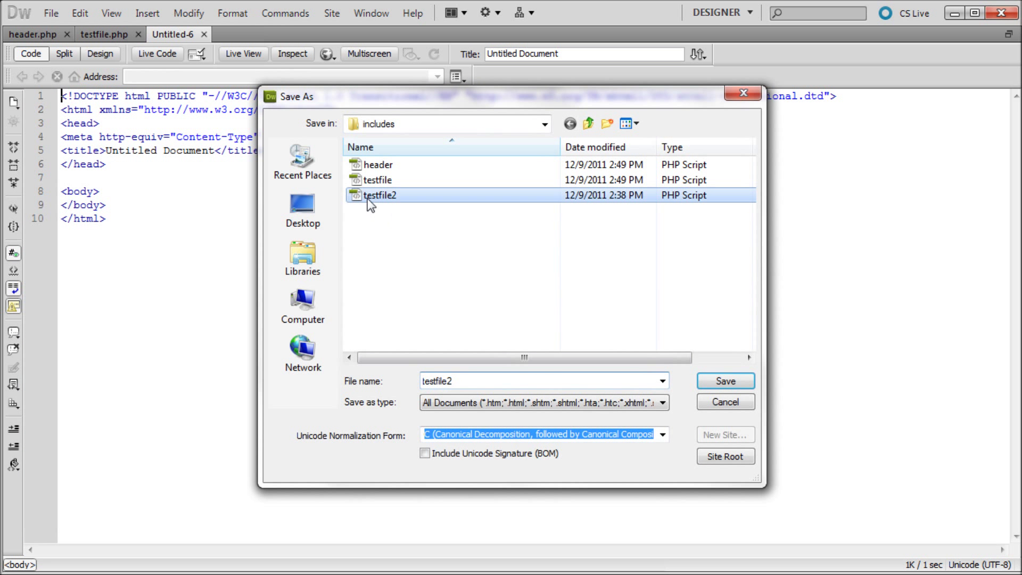
left_click(725, 381)
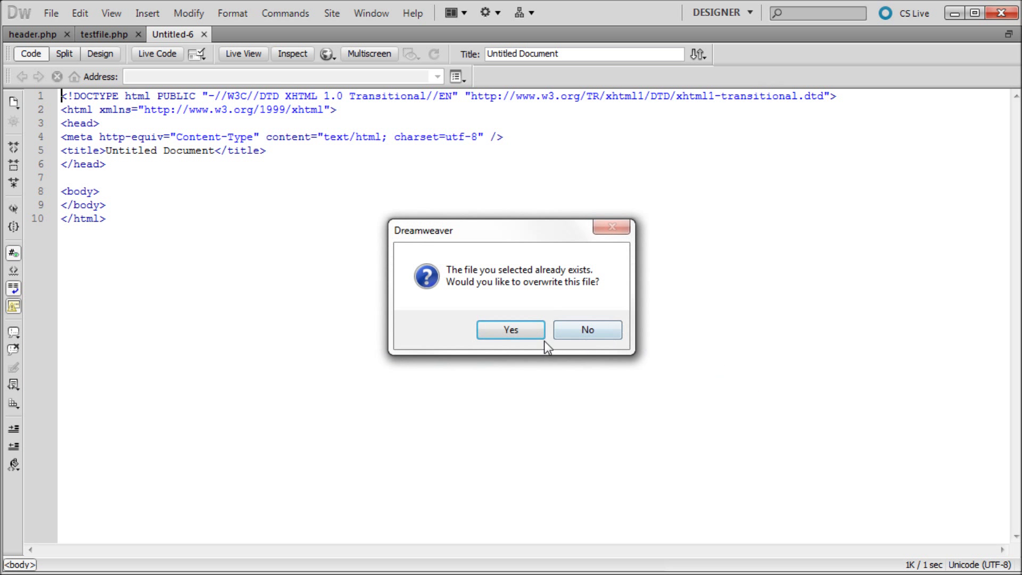
left_click(511, 330)
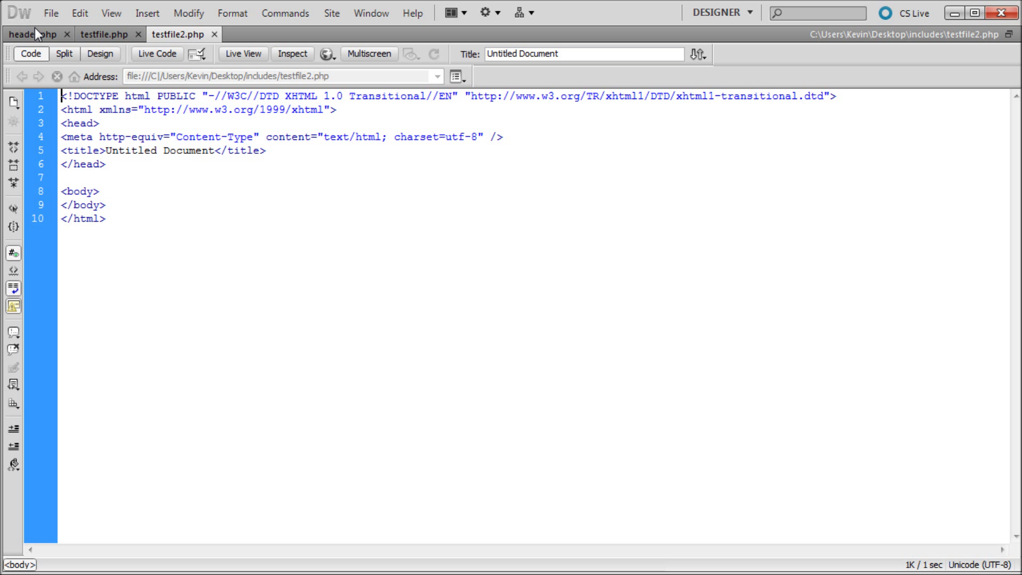
Select all code in header.php, check testfile2.php and testfile.php, then return to header.php
left_click(32, 35)
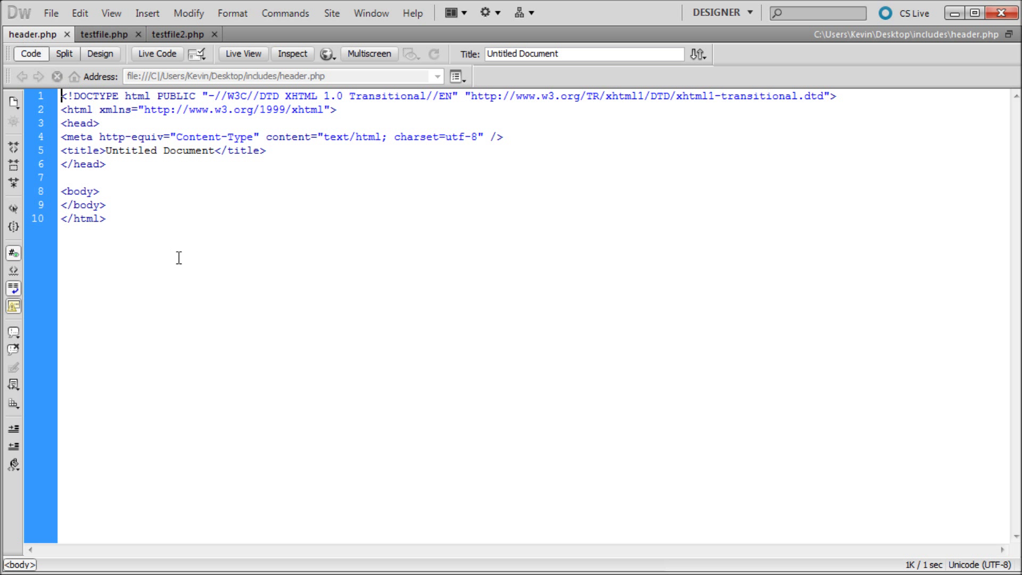
key("ctrl+a")
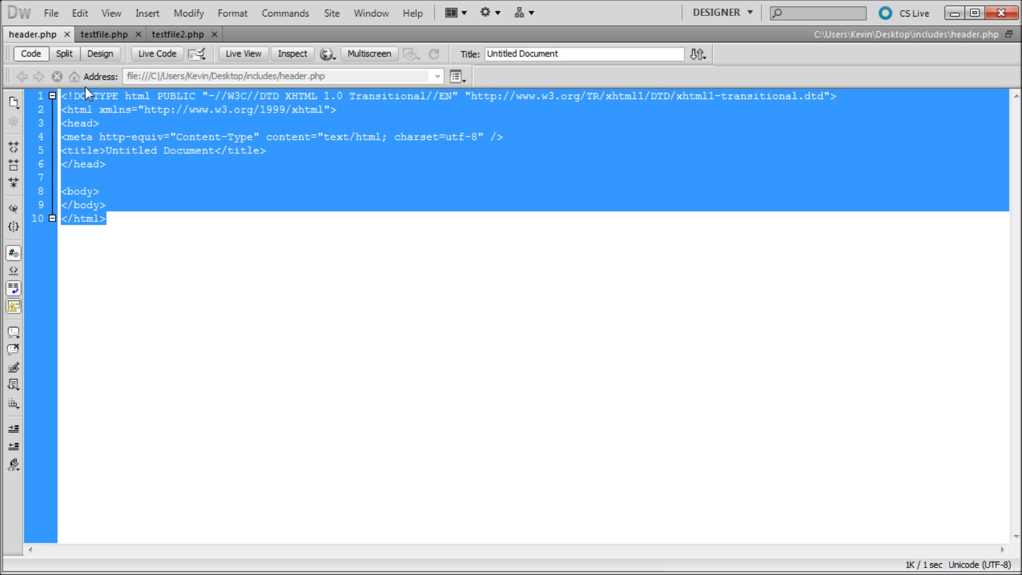
mouse_move(164, 202)
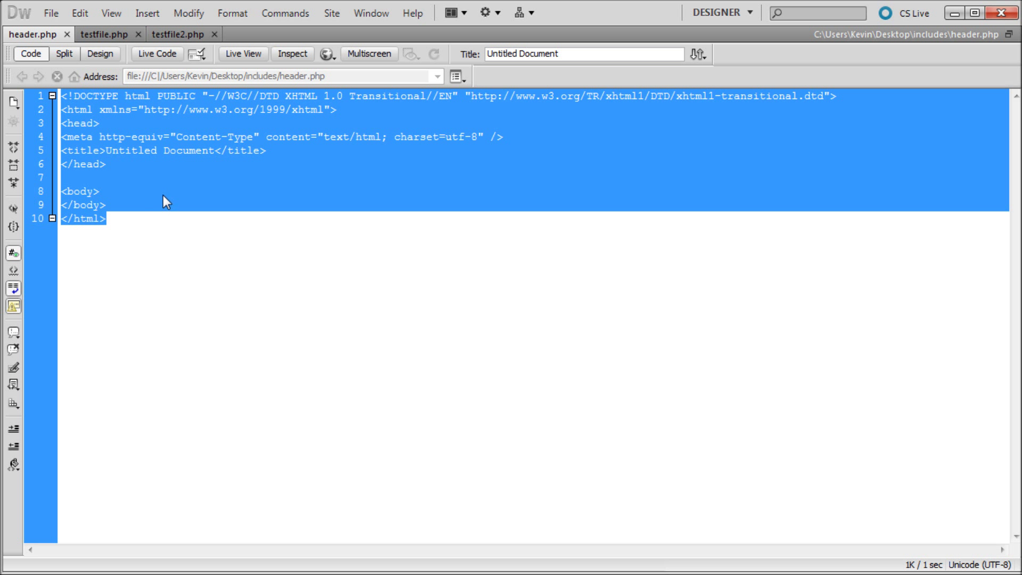
mouse_move(192, 265)
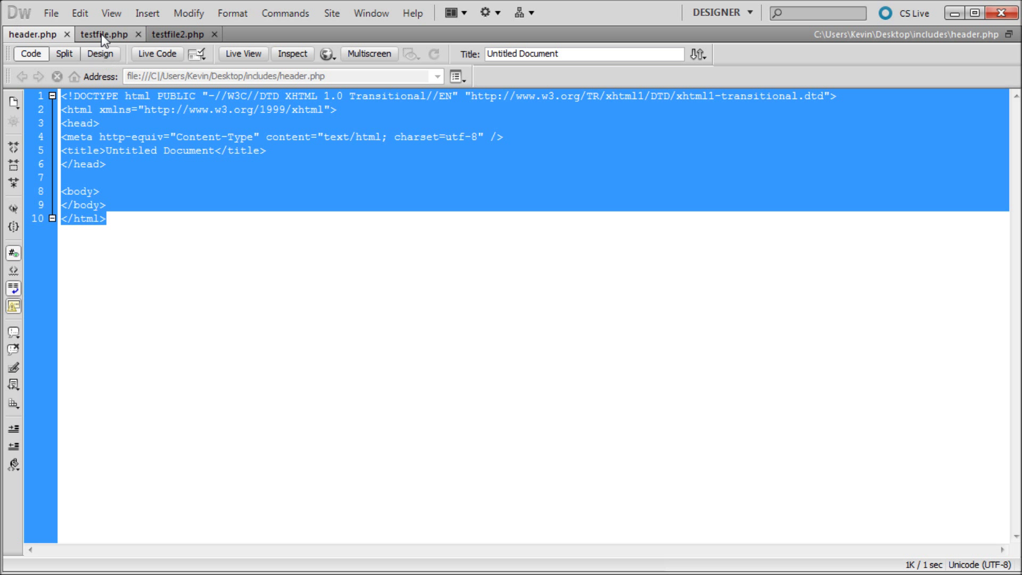
left_click(177, 34)
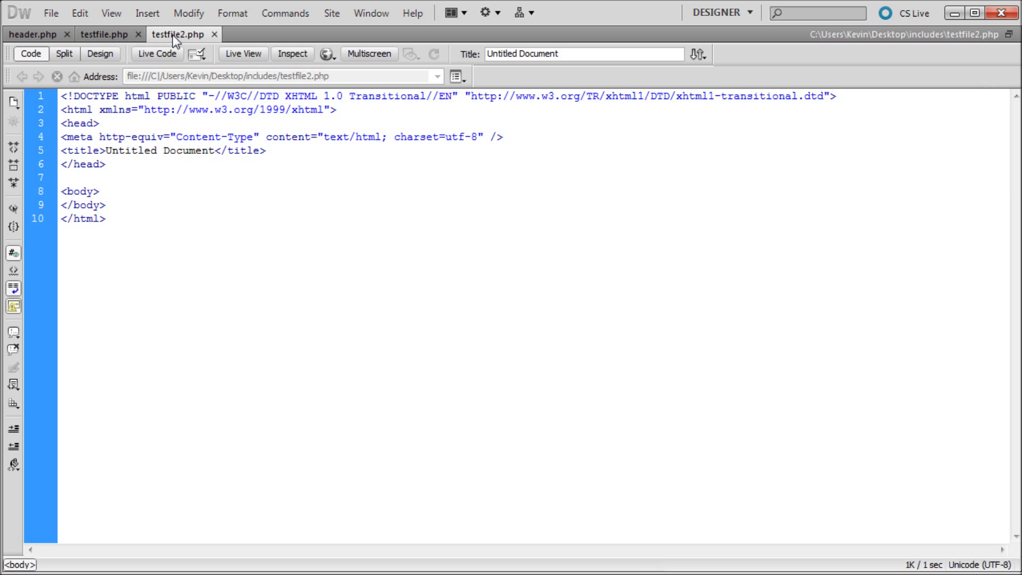
left_click(32, 33)
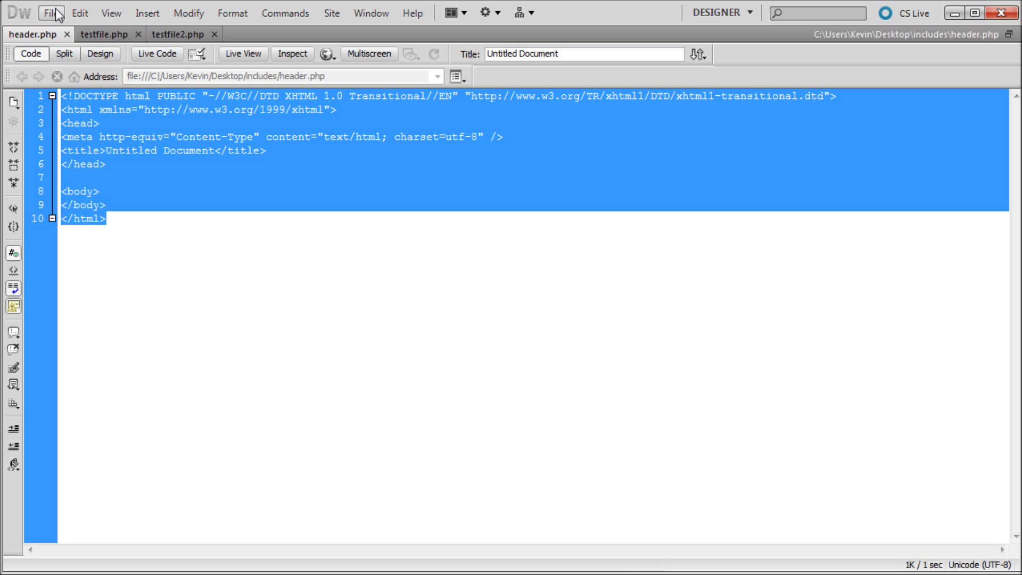
left_click(114, 33)
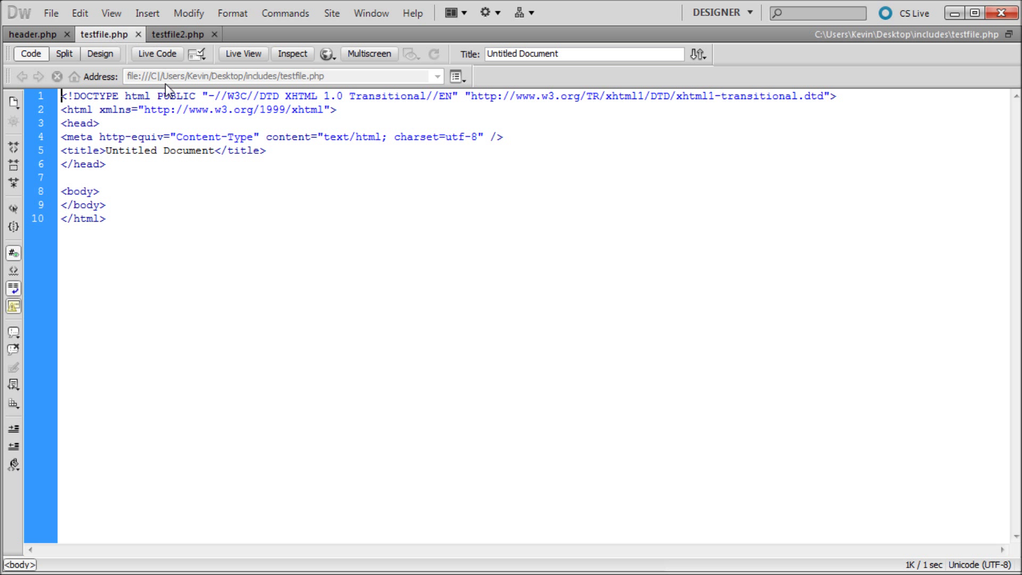
left_click(34, 34)
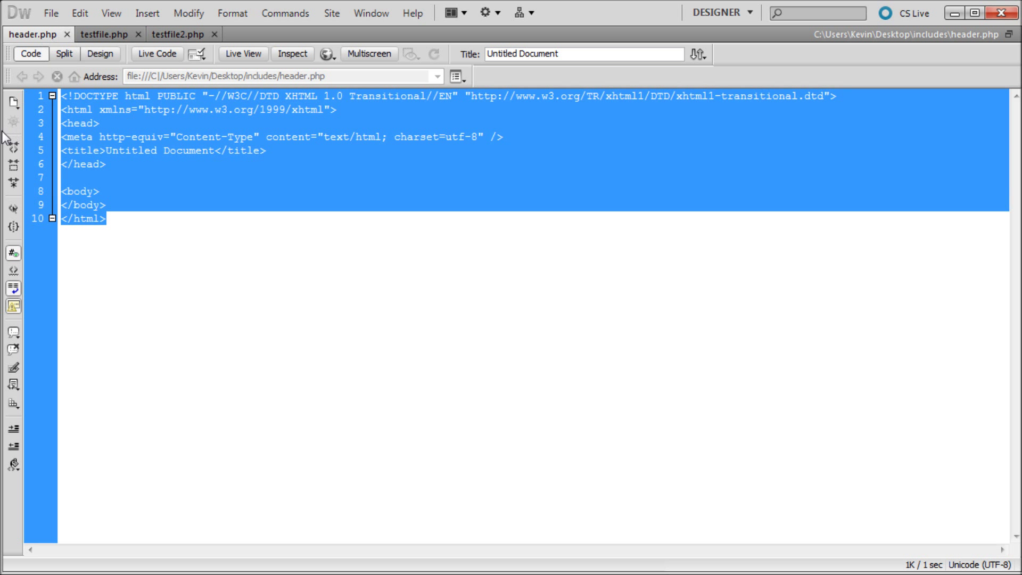
mouse_move(306, 138)
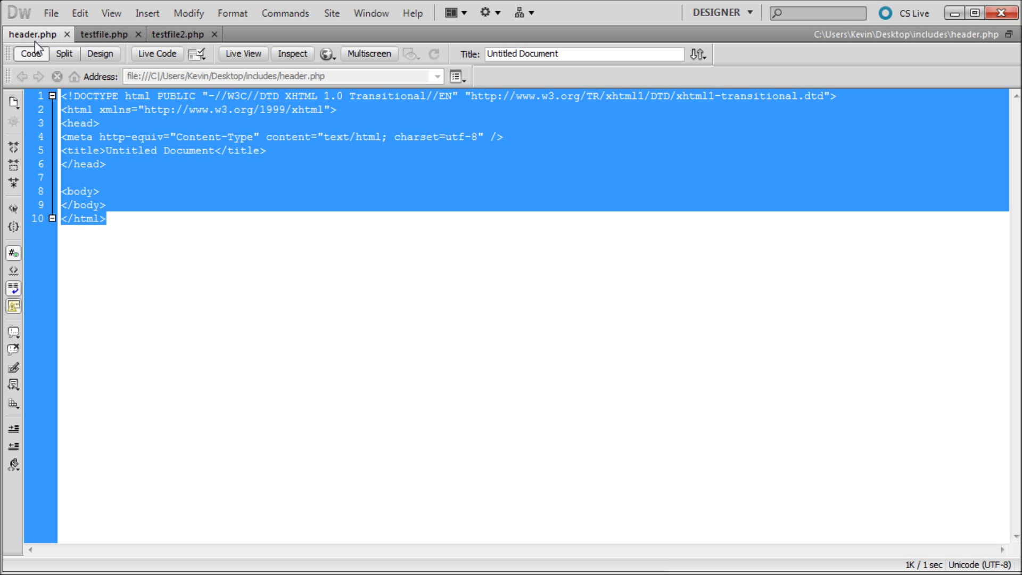
Replace header.php's boilerplate code with an empty div
key("Delete")
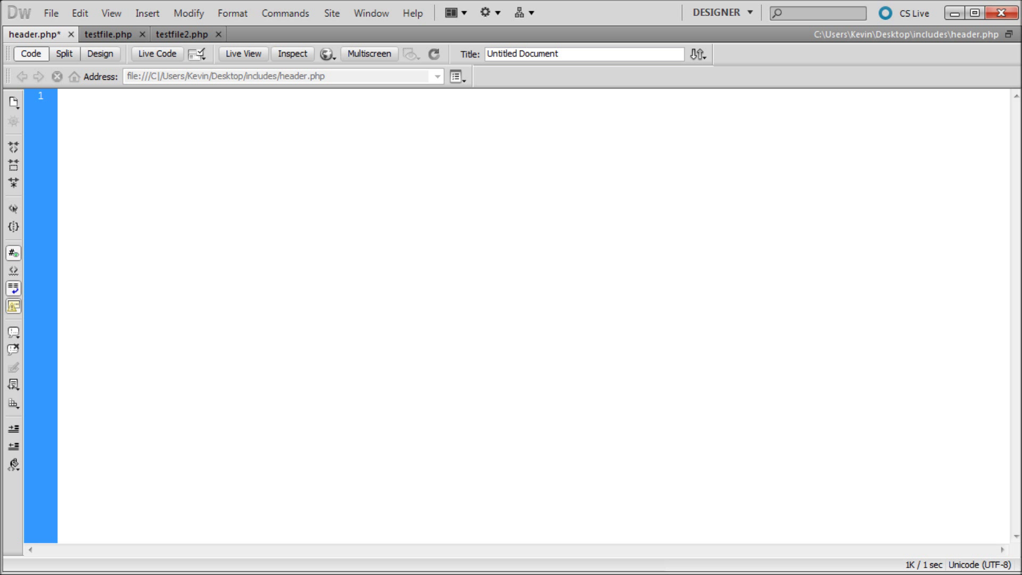
type("<div><?")
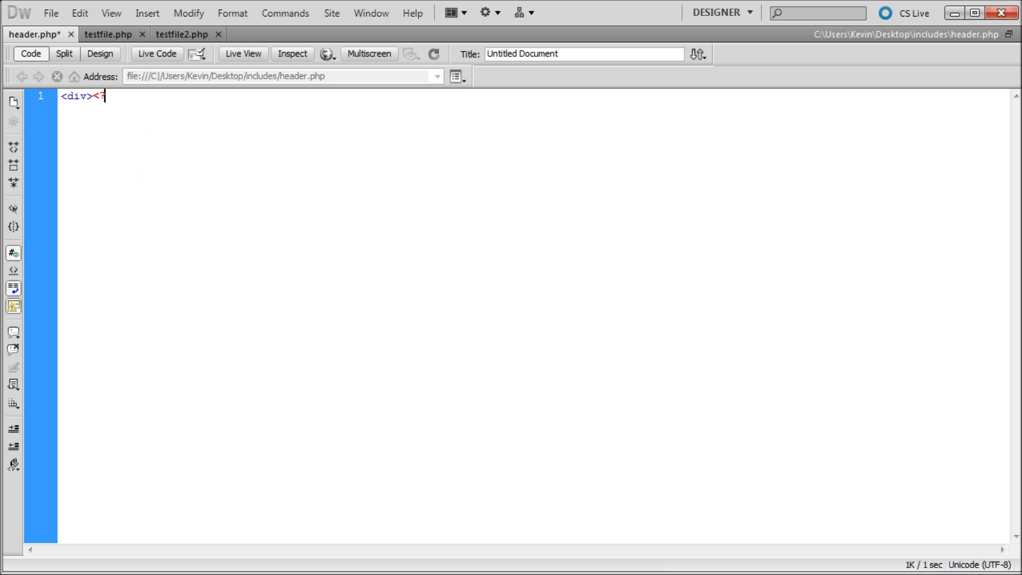
type("/div>")
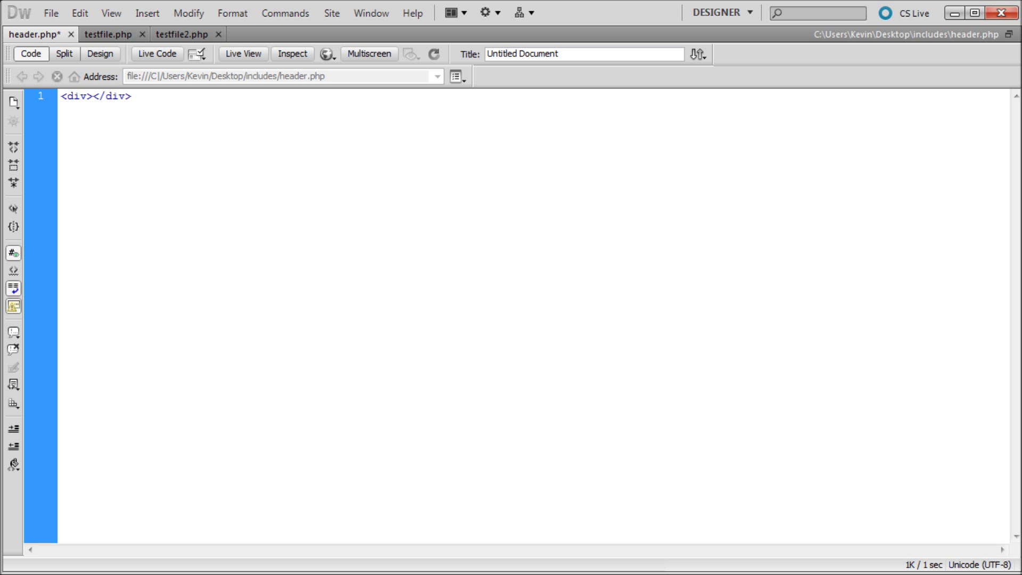
key("Enter")
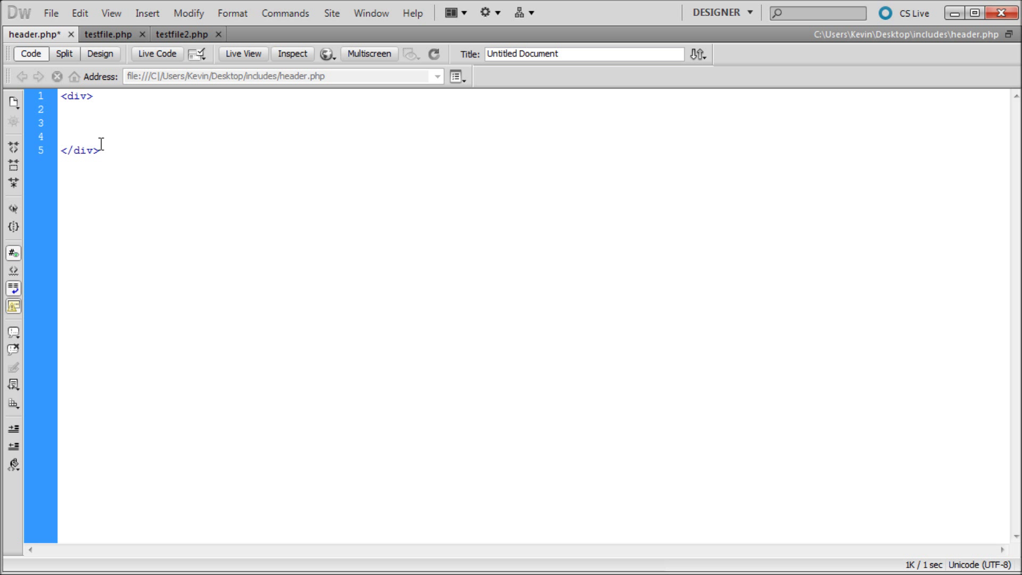
Type the menu text 'Home | About | Products | Other Stuff' inside the div
left_click(62, 123)
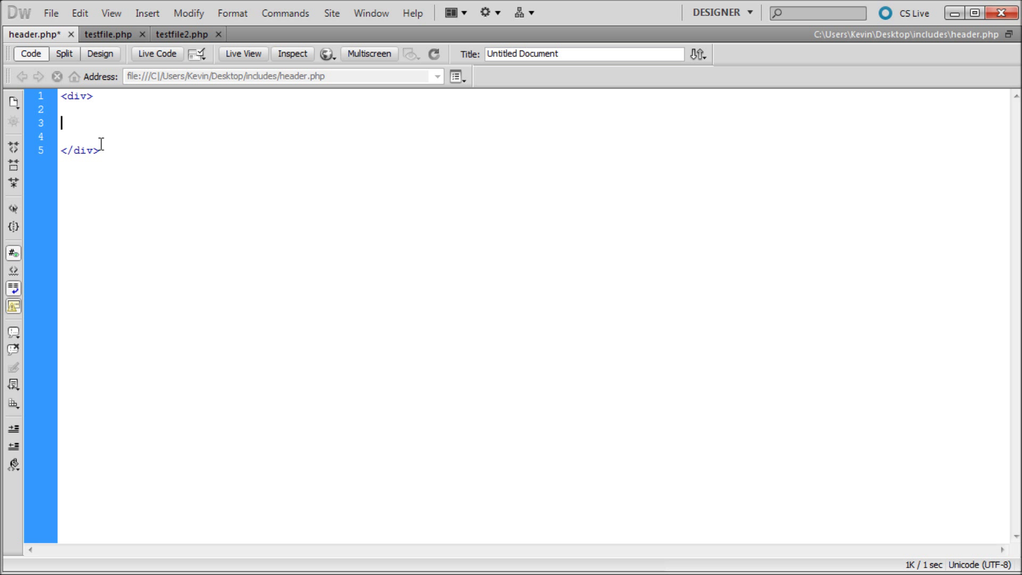
type("Home |")
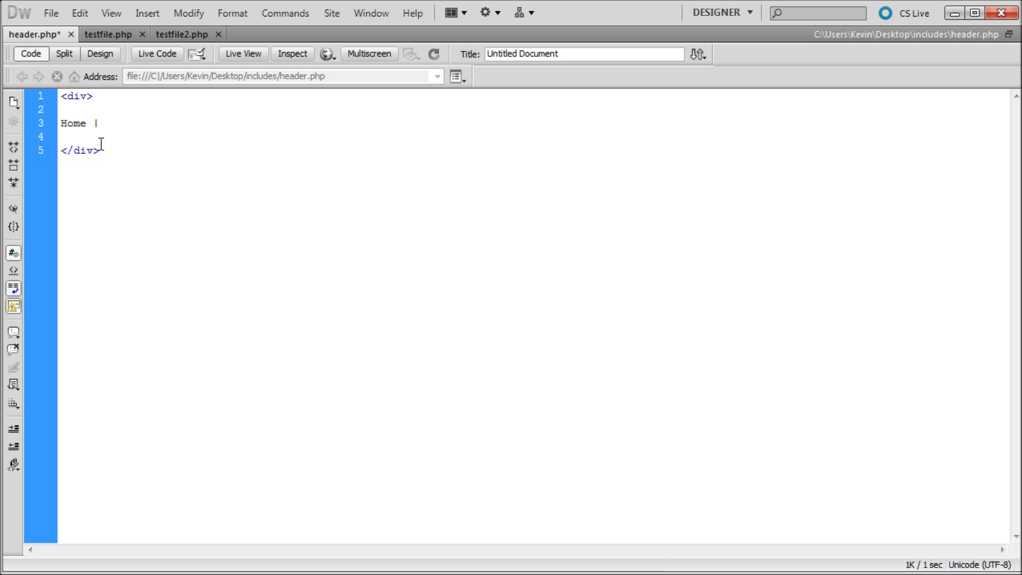
type("Abc")
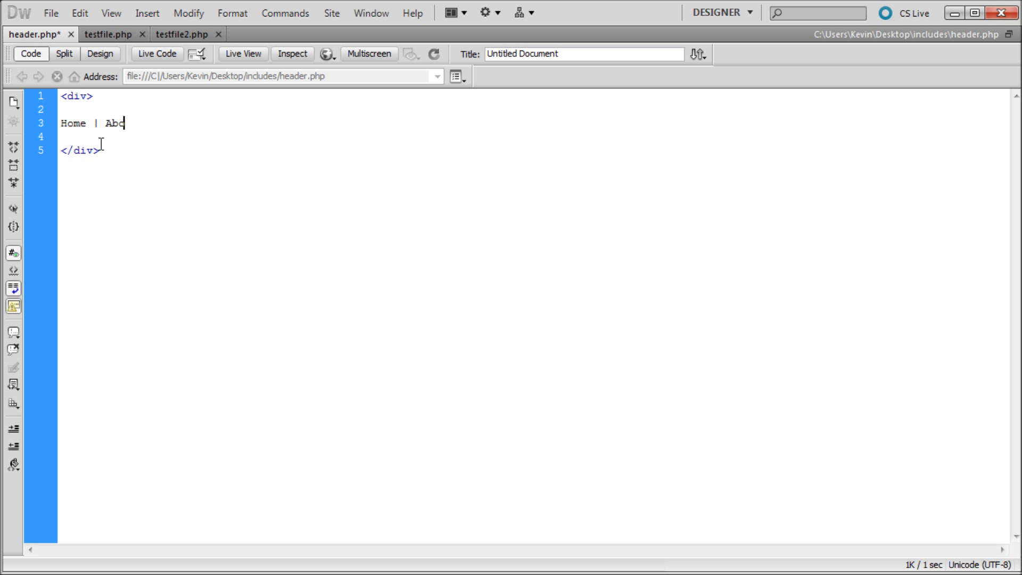
type("out |")
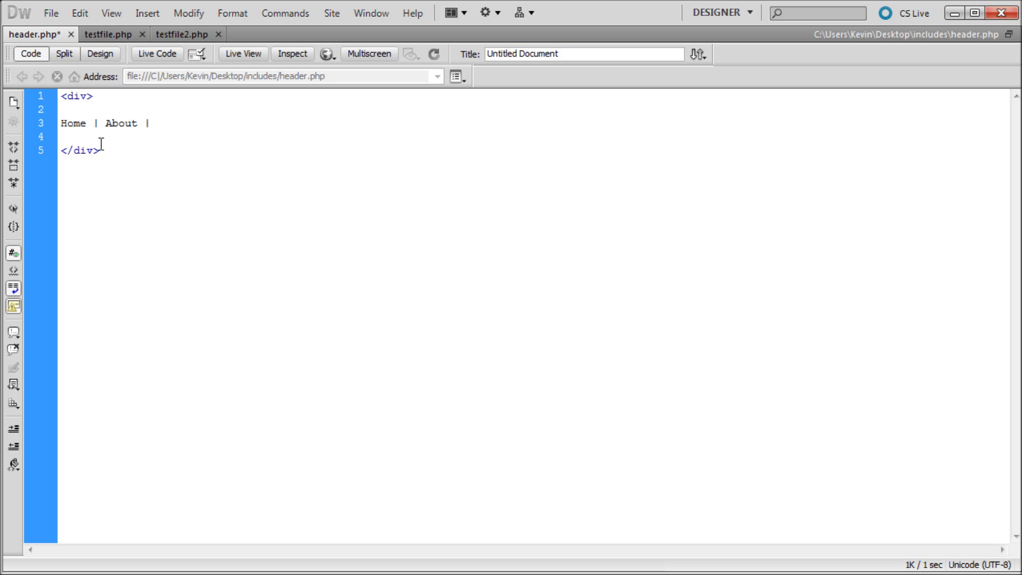
type("Pro")
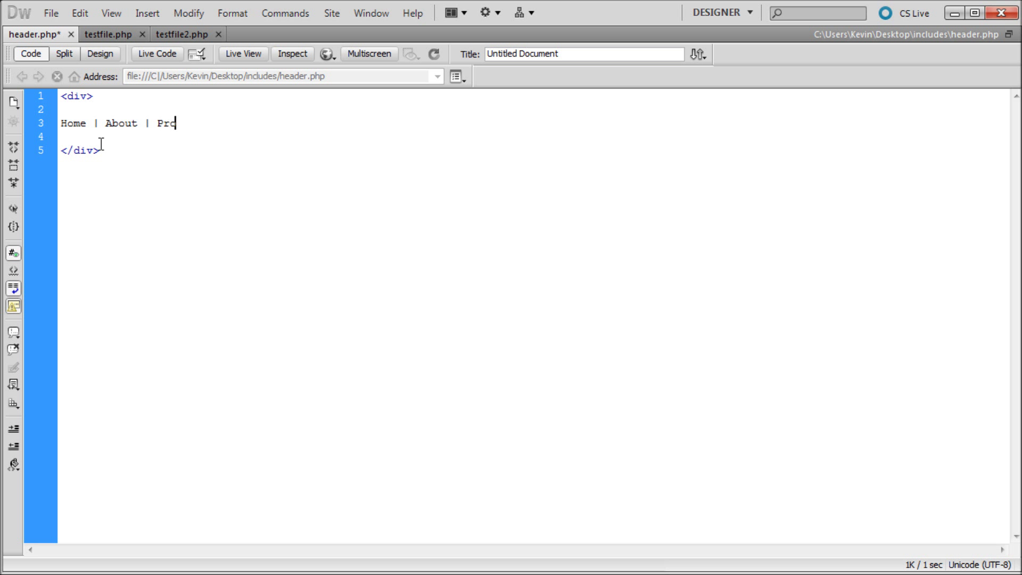
type("ducts|")
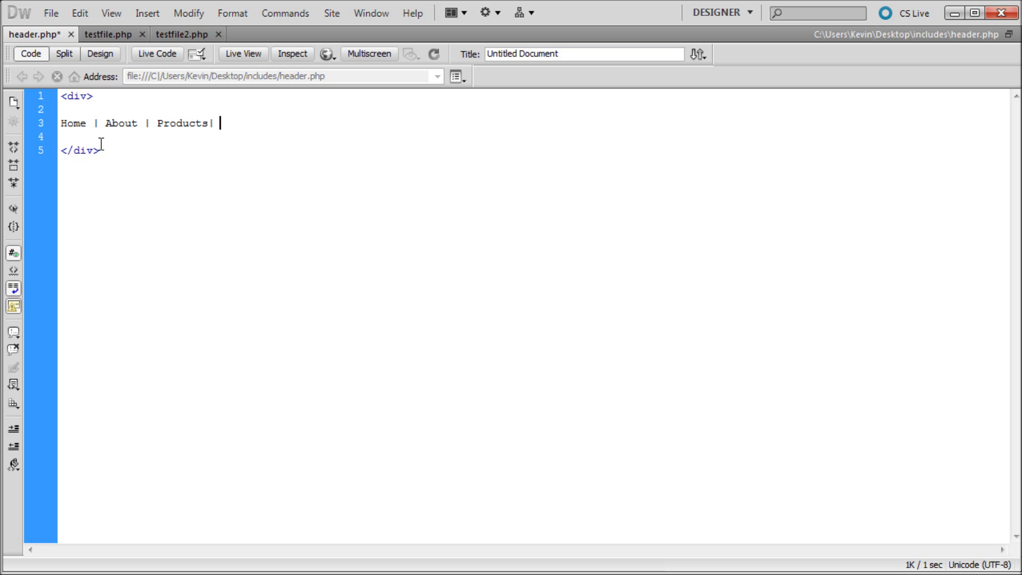
type("Other Stuff")
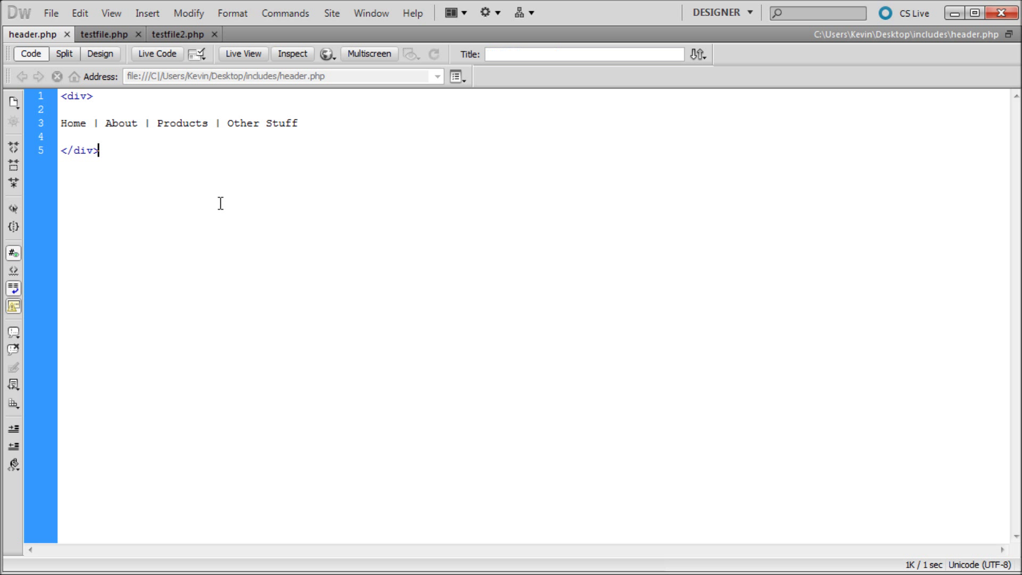
mouse_move(90, 33)
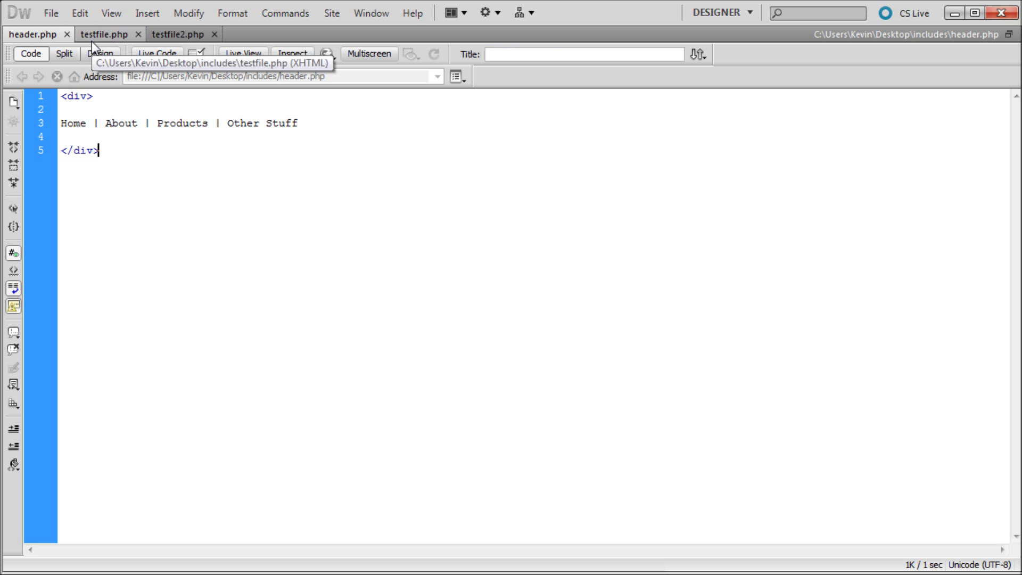
Add an h1 heading 'TEST PAGE 1' to testfile.php's body
left_click(112, 33)
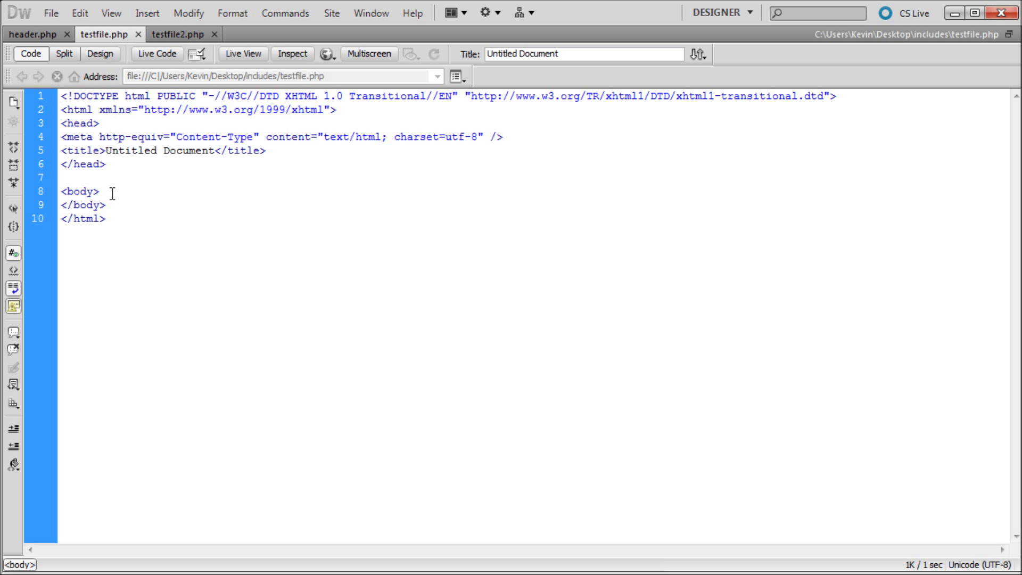
key("Enter")
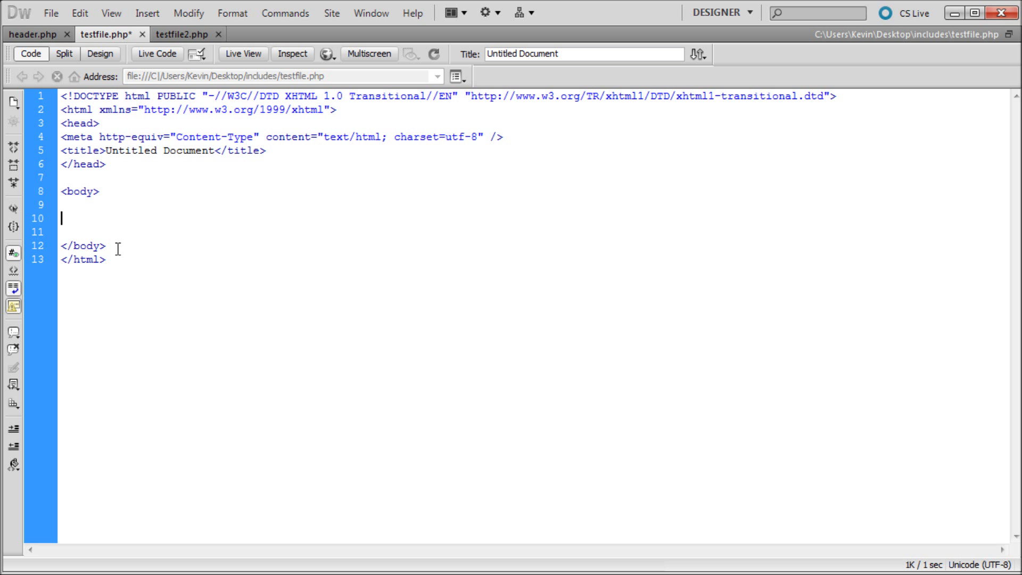
type("<")
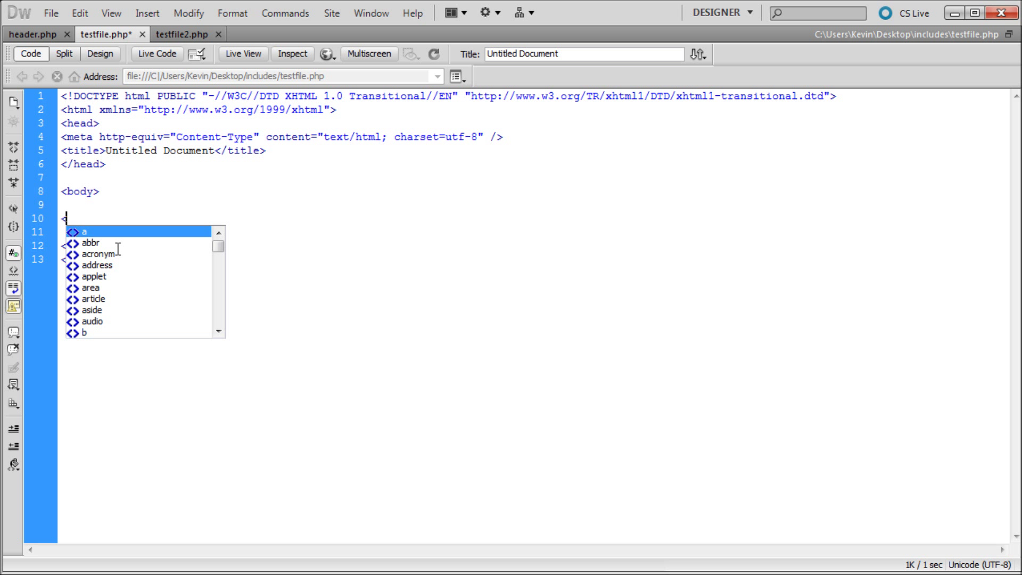
type("h1></h1>")
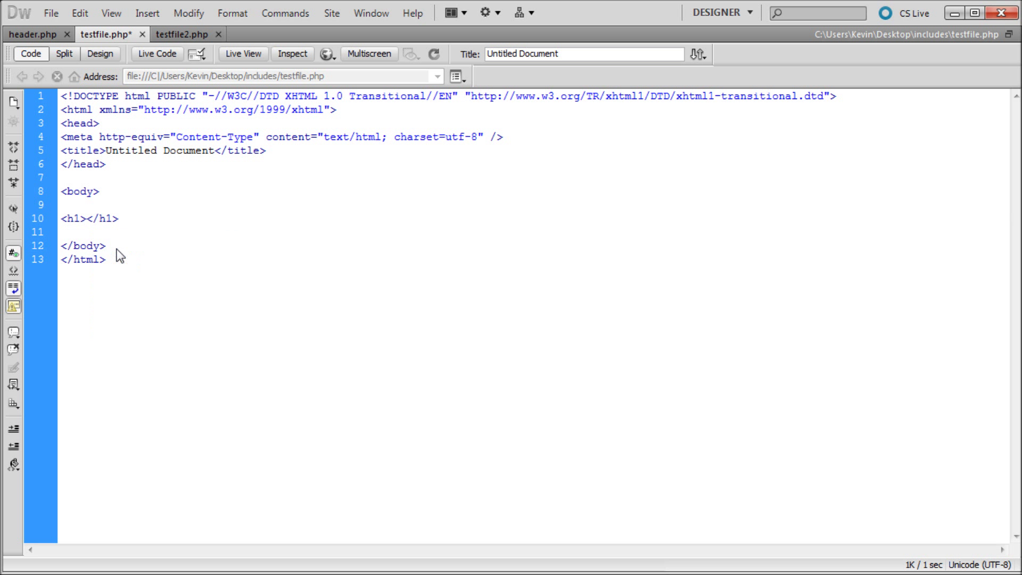
left_click(81, 219)
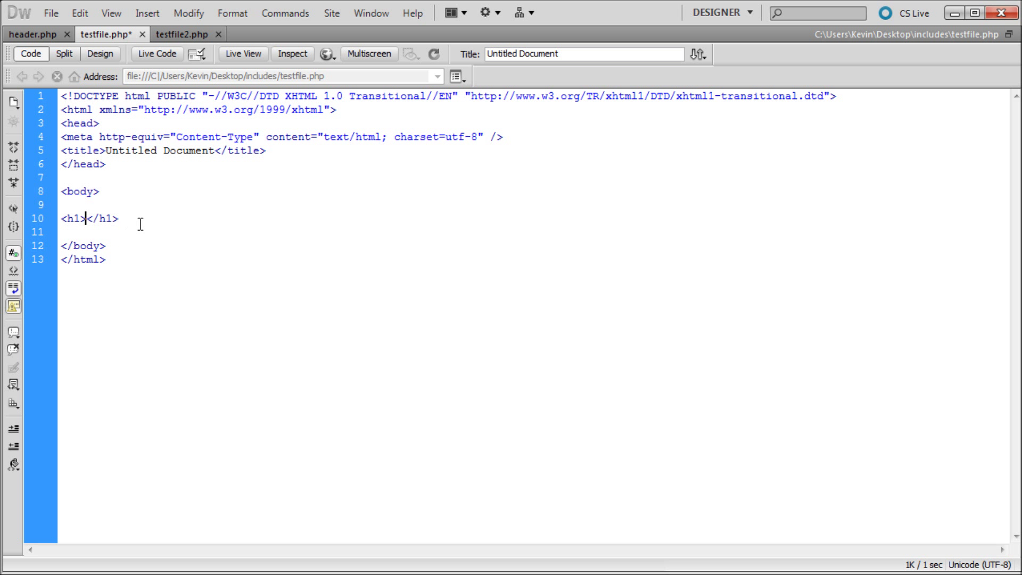
type("TEST PA")
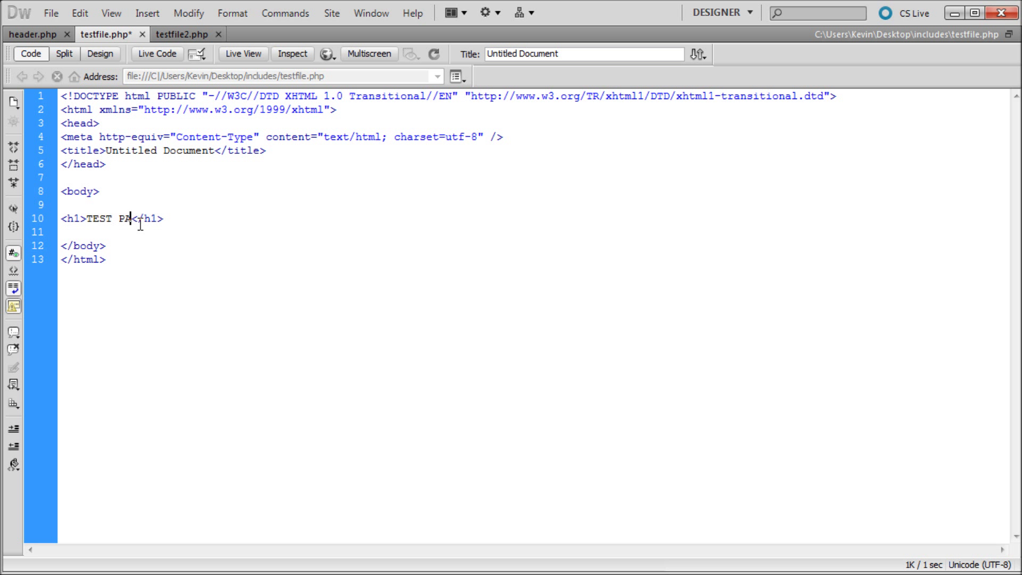
type("GE 1")
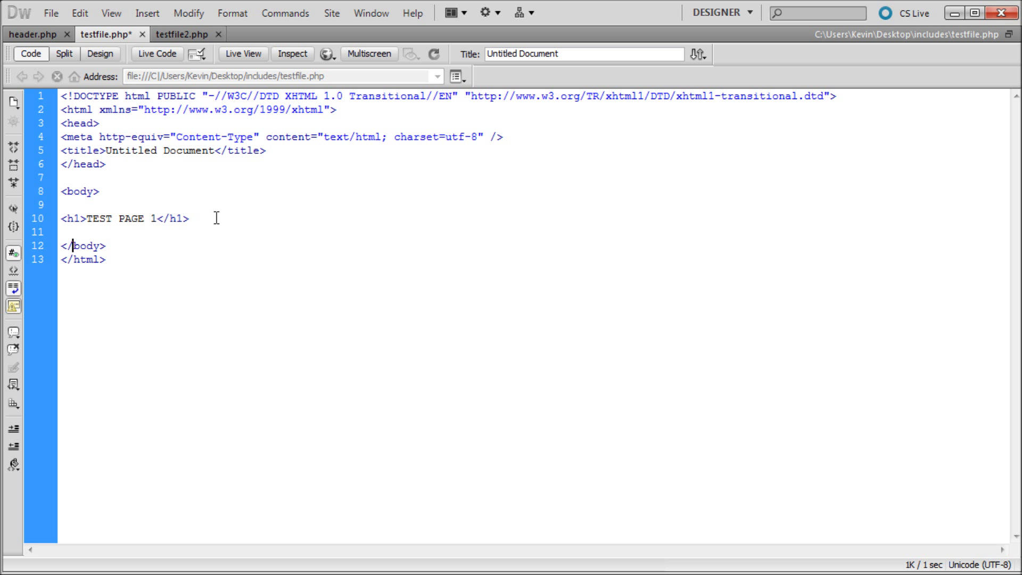
Below the heading, add the line <?php include_once "header.php"; ?>
key("Enter")
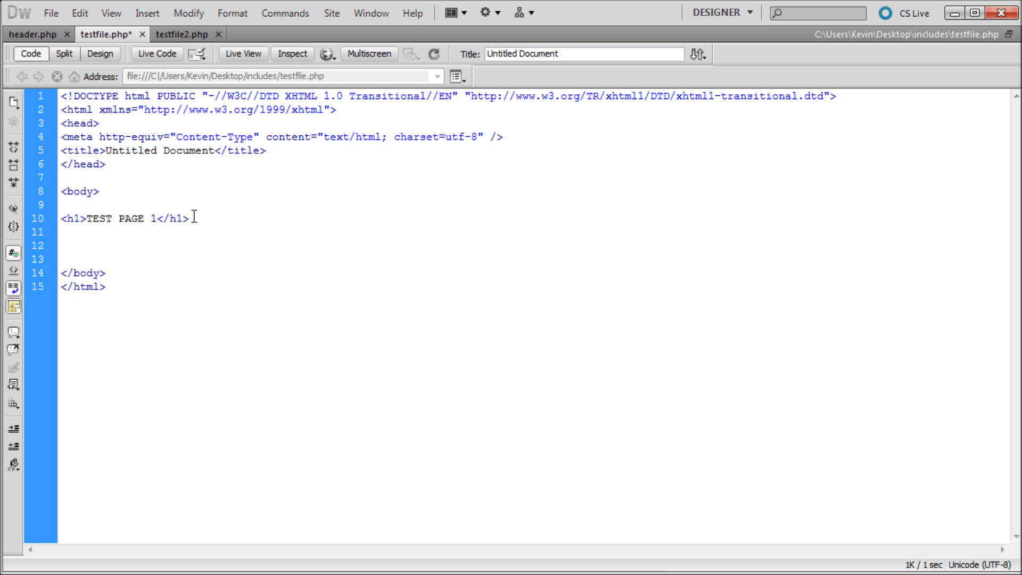
left_click(62, 245)
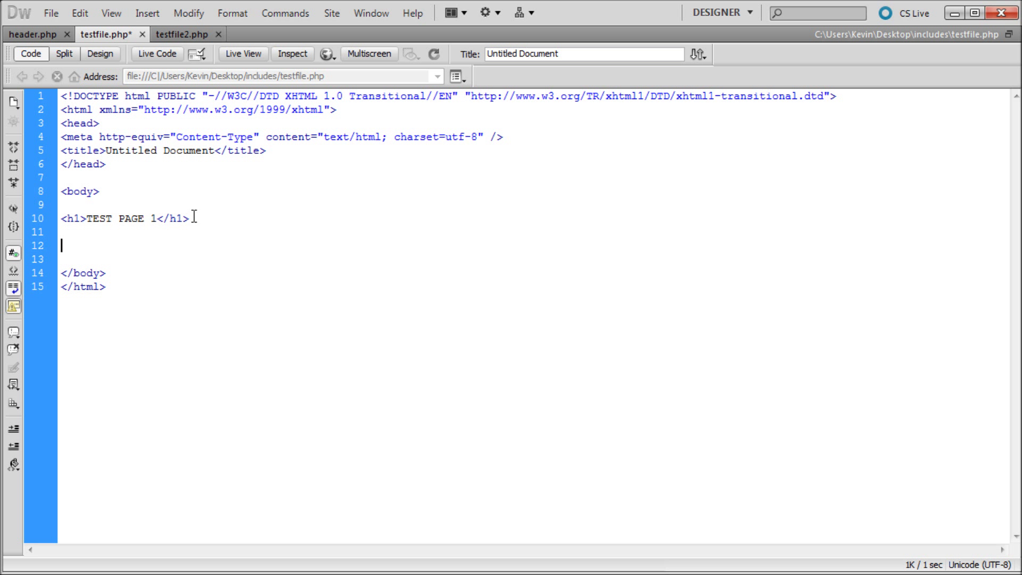
type("<")
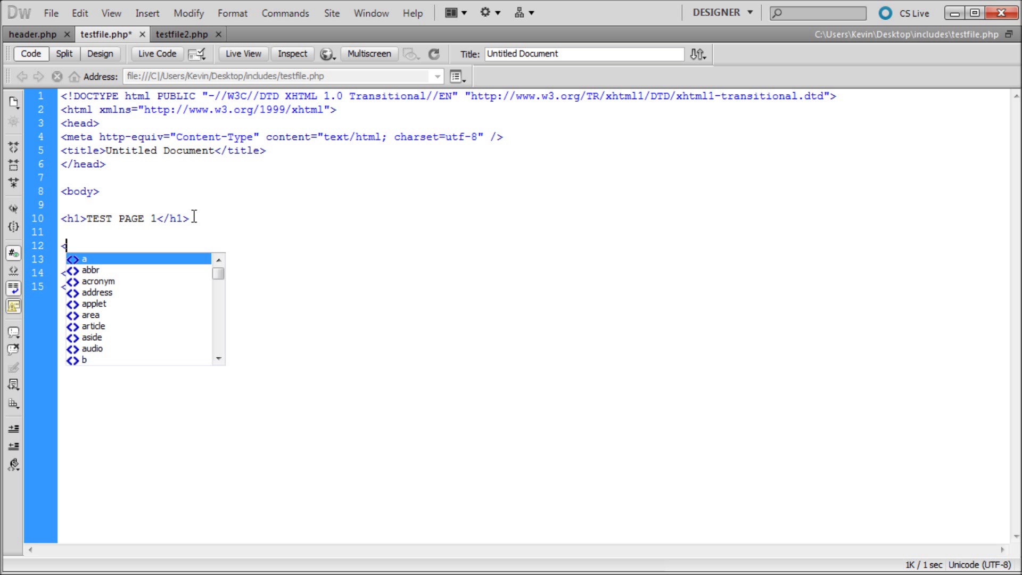
type("?php")
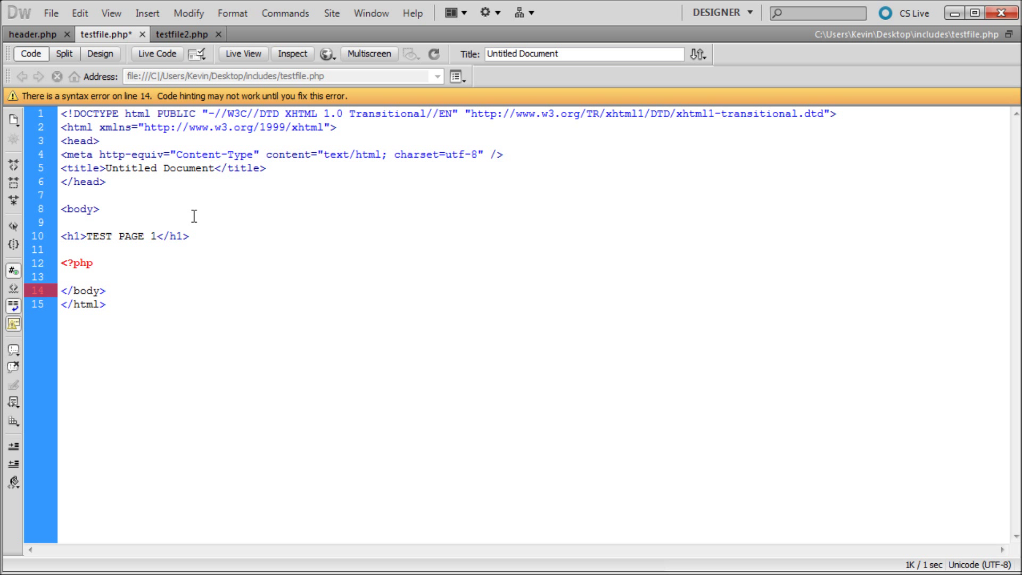
type("inc")
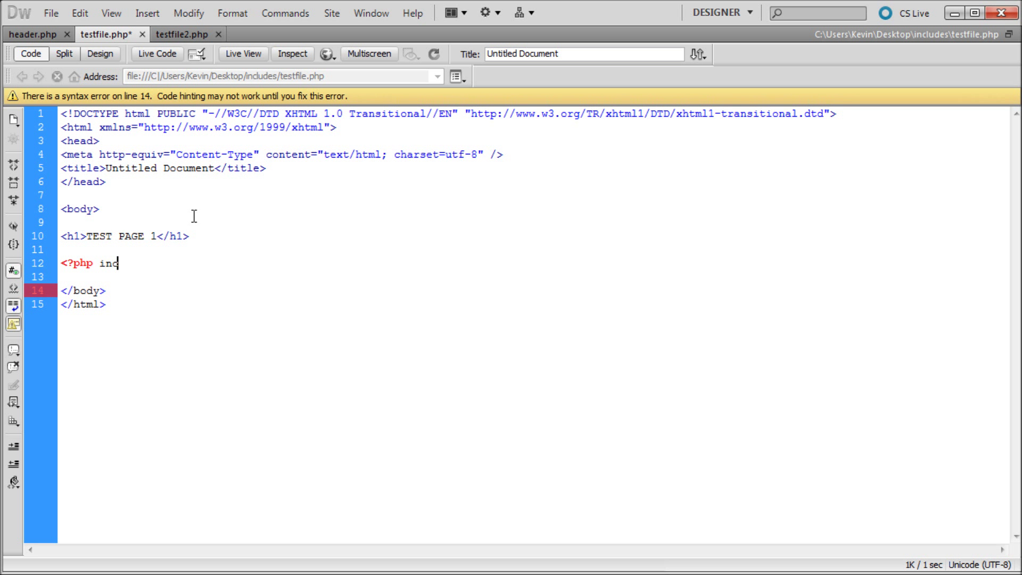
type("lude_on")
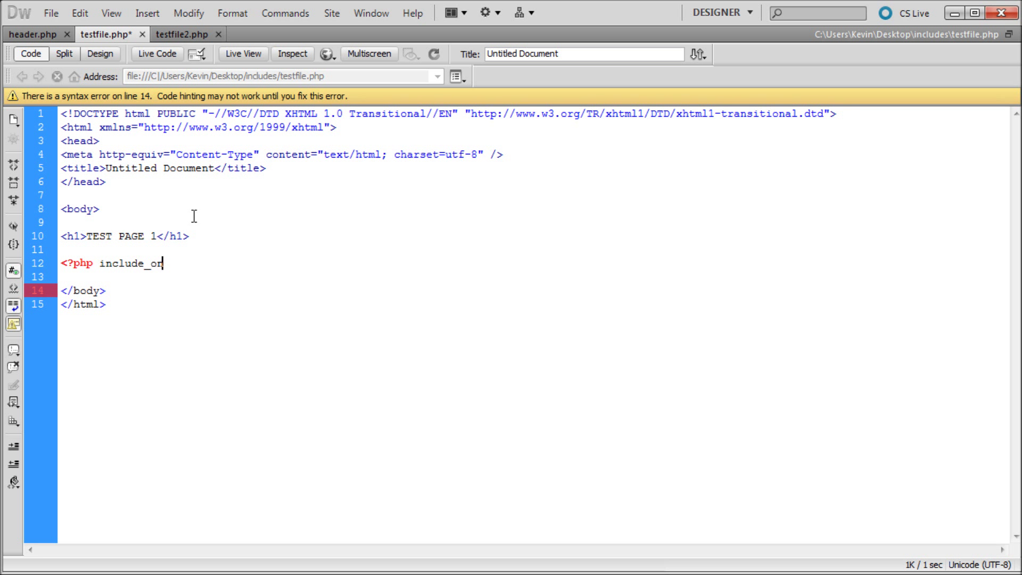
type("ce")
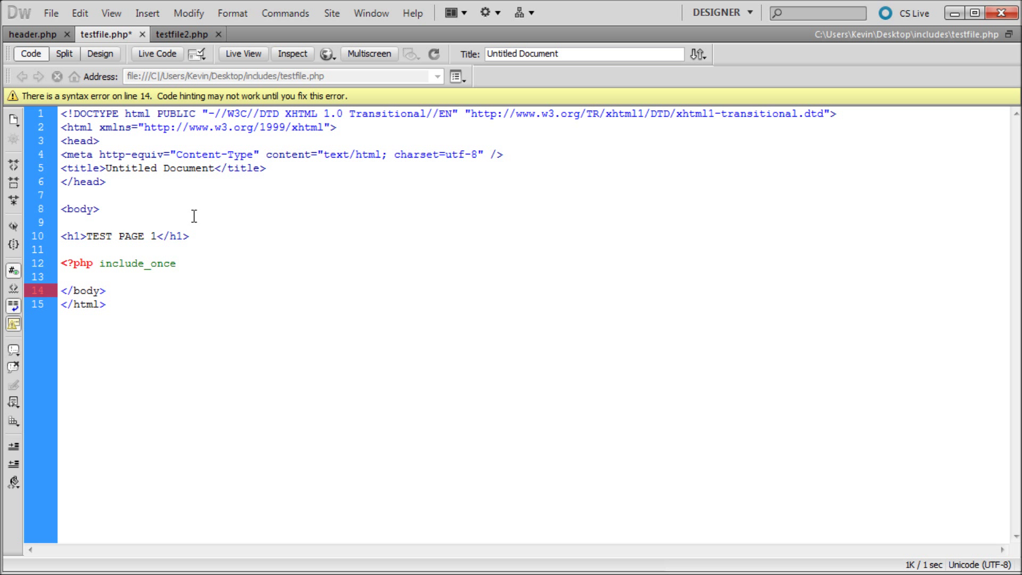
left_click(176, 263)
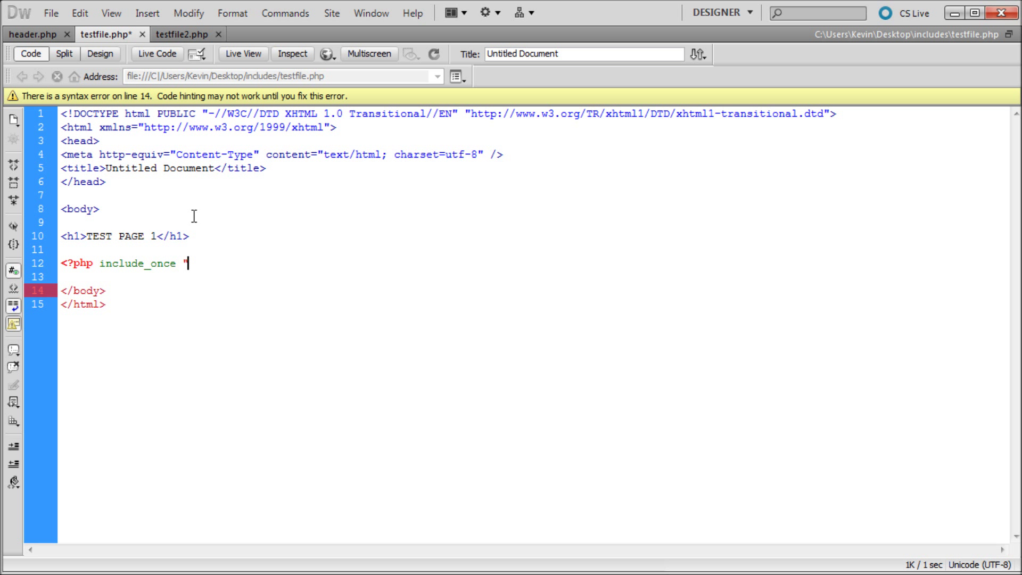
type("\"; ?>")
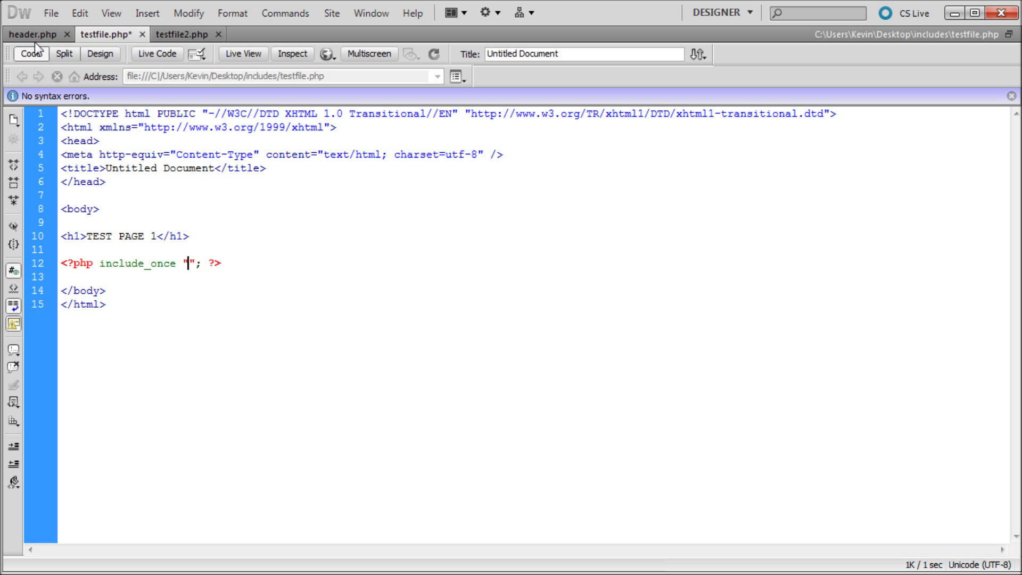
mouse_move(39, 40)
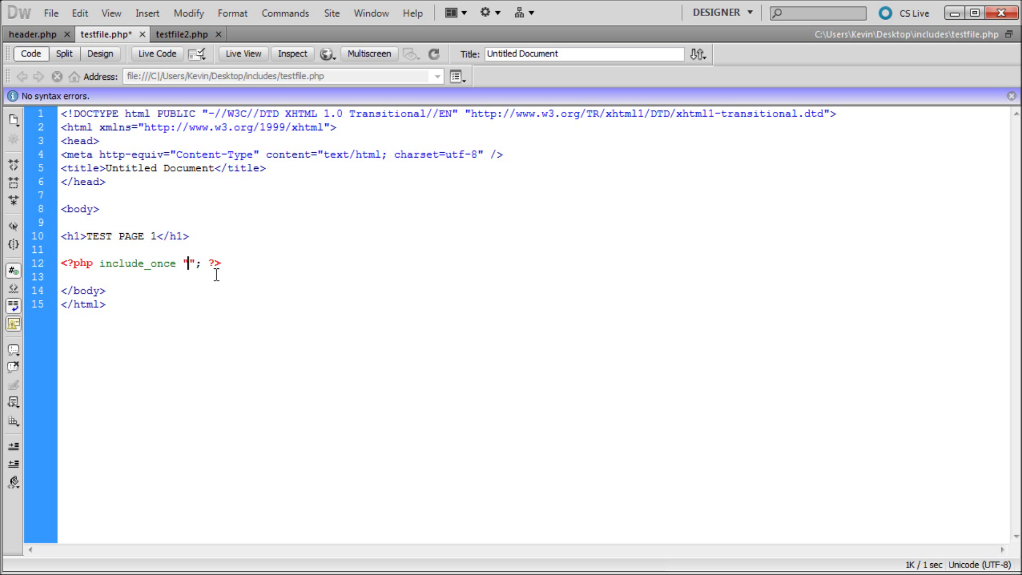
type("header")
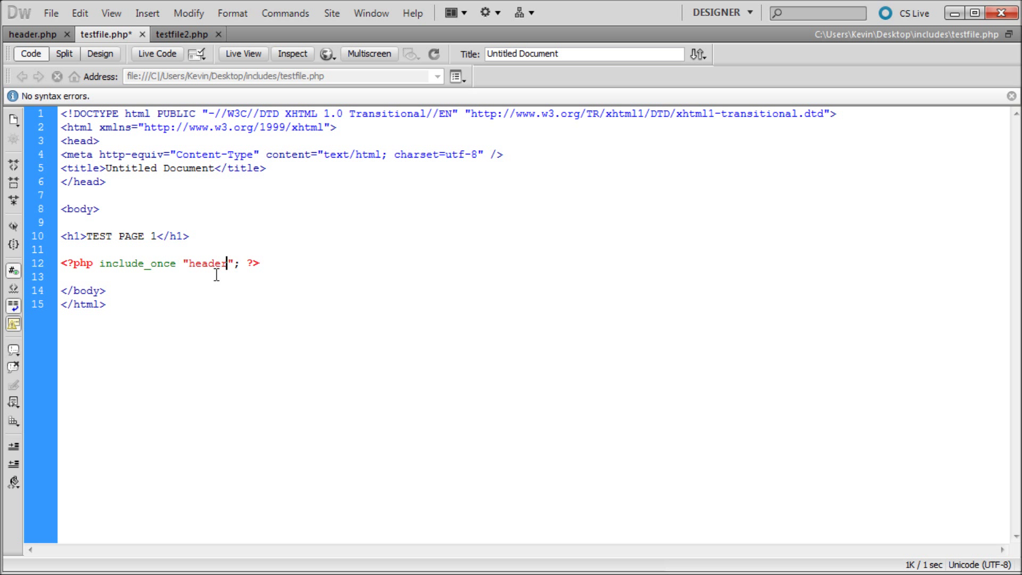
type(".php")
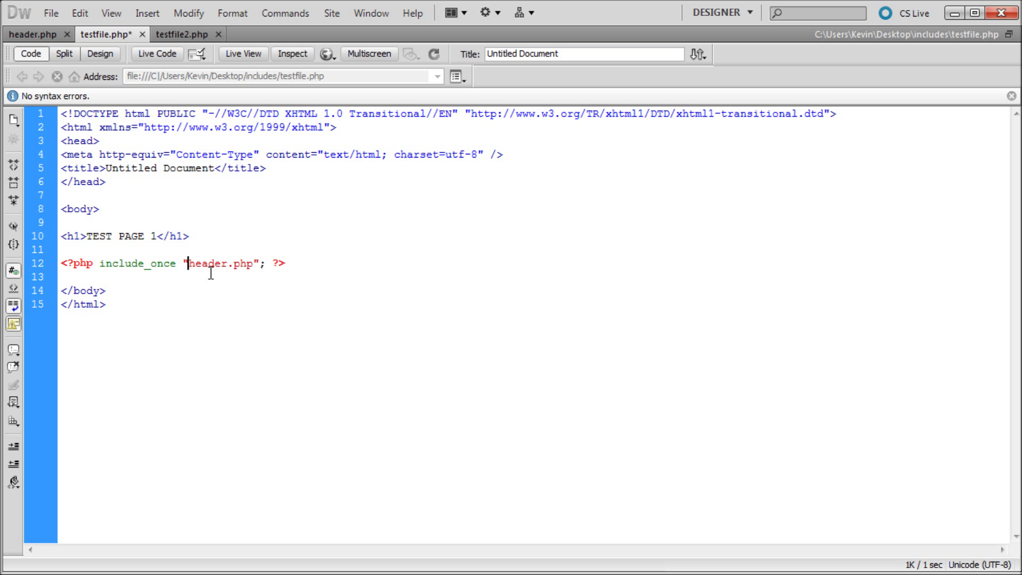
type("scriptys/")
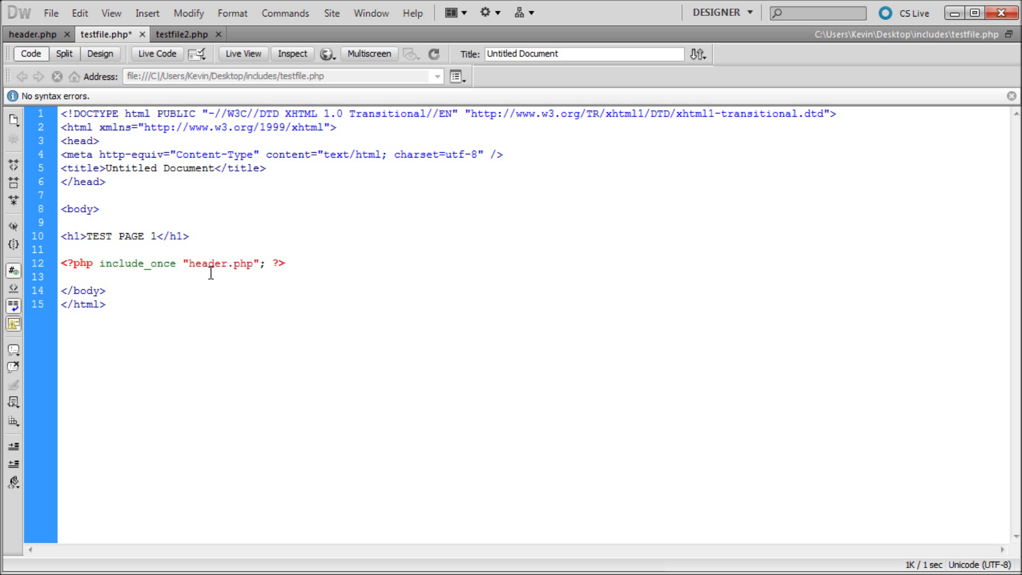
Add the heading and include to testfile2.php, and make testfile.php's heading 'TEST PAGE 1'
double_click(221, 264)
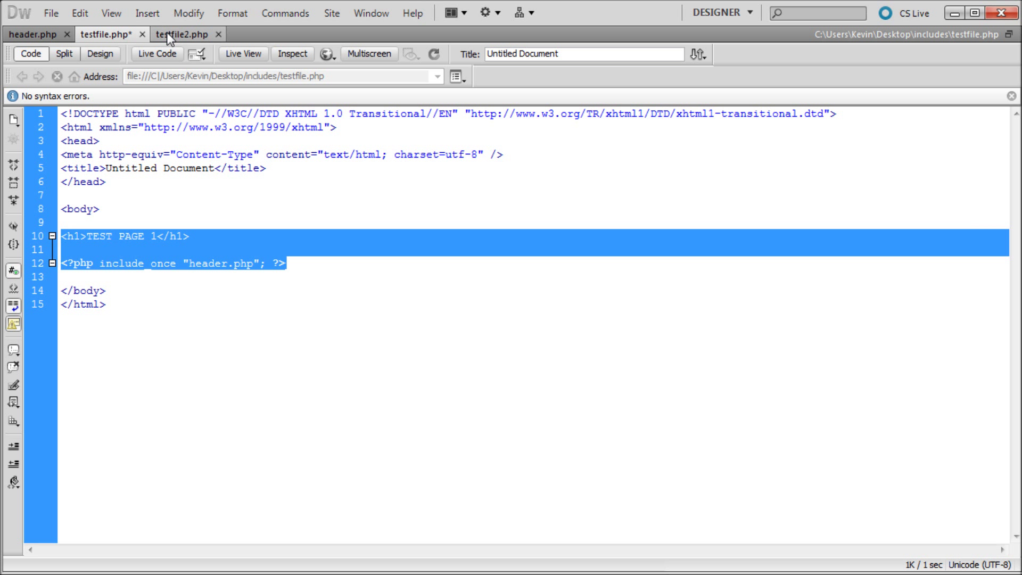
left_click(184, 34)
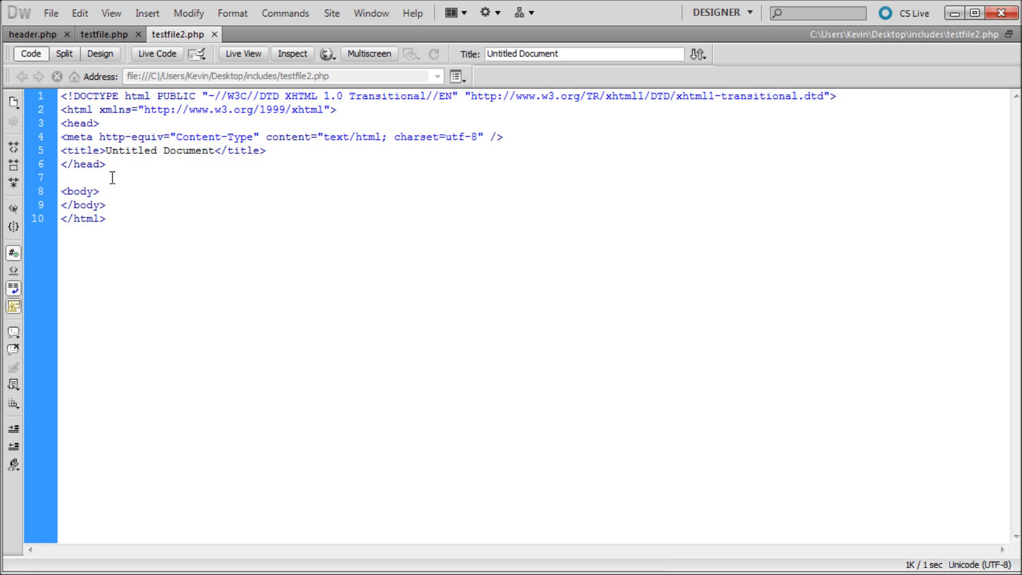
type("<h1>TEST PAGE 1</h1>")
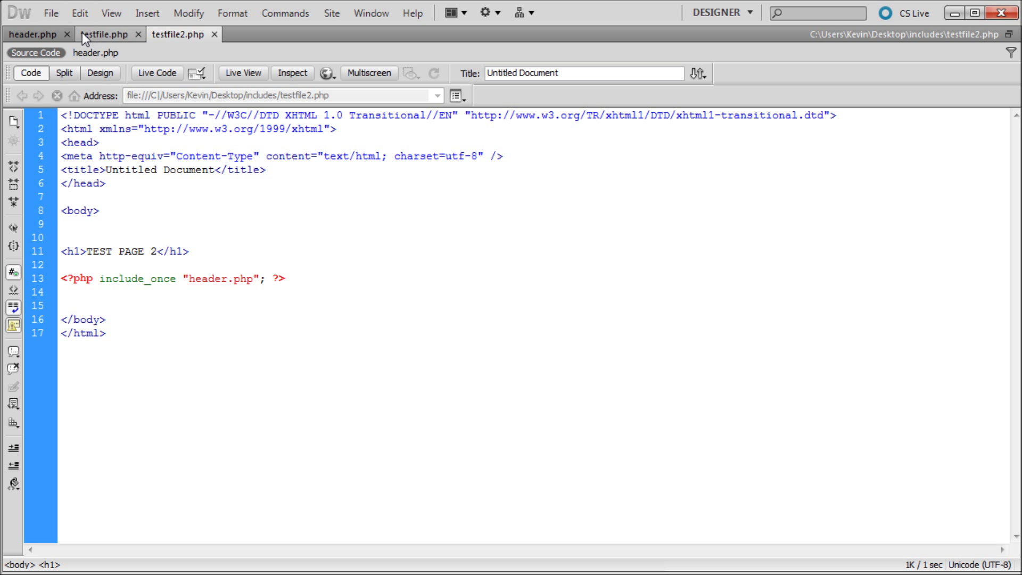
left_click(38, 34)
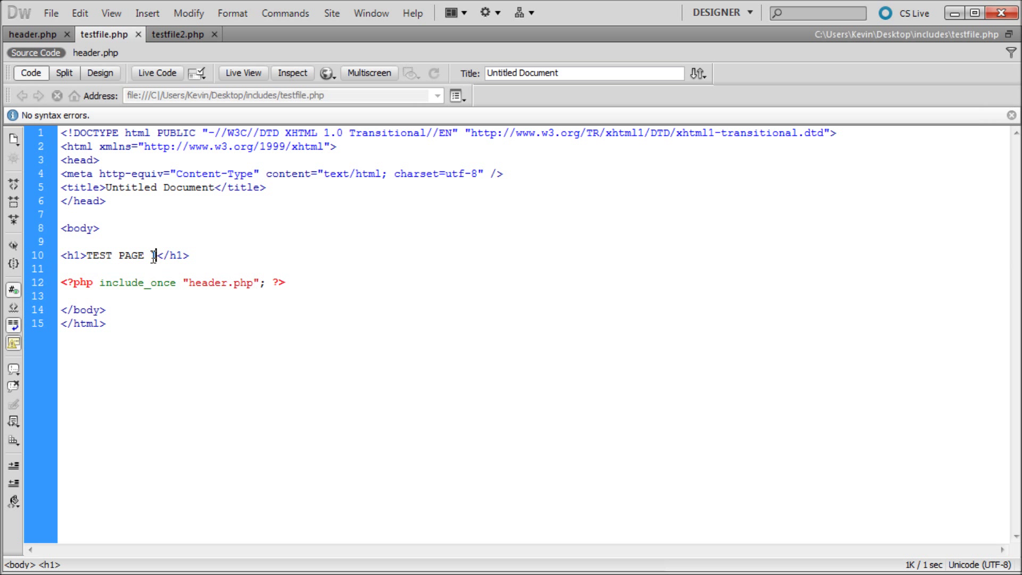
type("1")
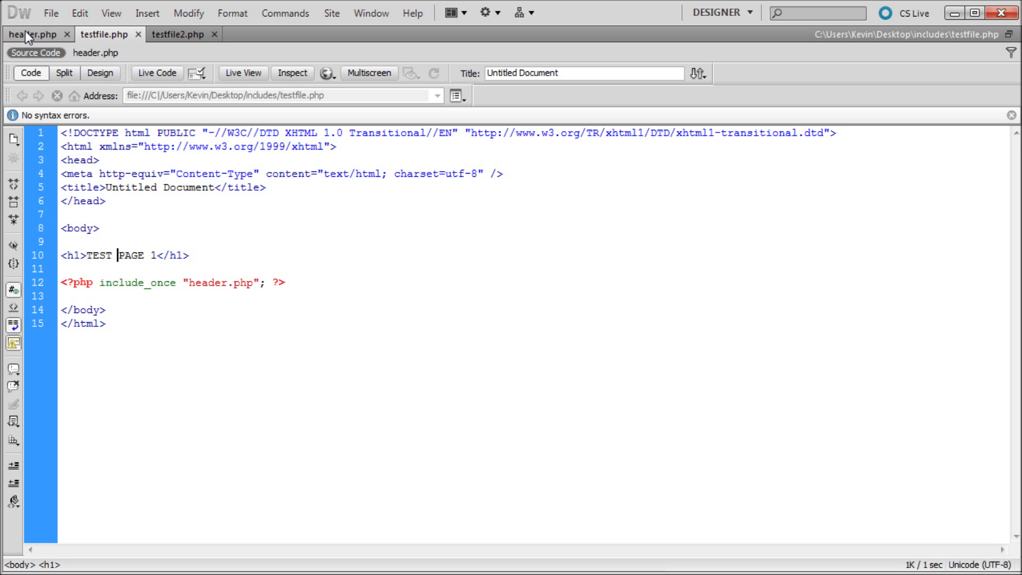
left_click(176, 34)
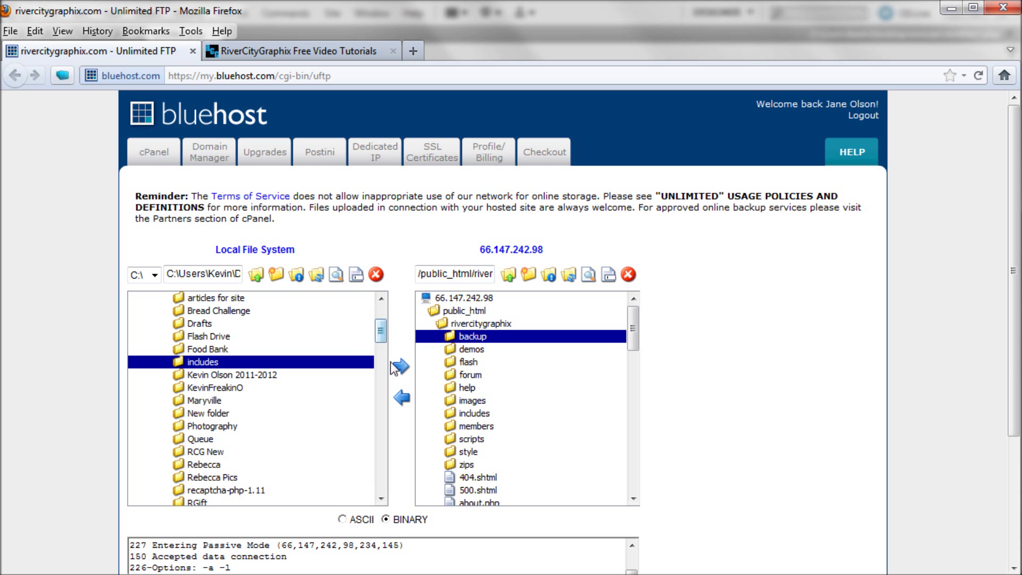
Upload the local includes folder to the Bluehost server
left_click(399, 367)
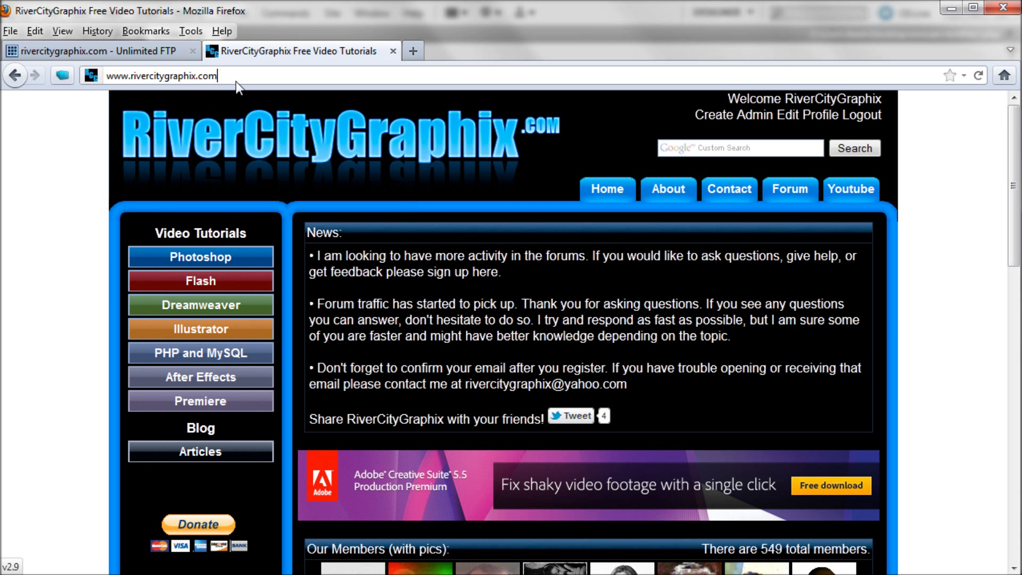
mouse_move(264, 81)
type("/includ")
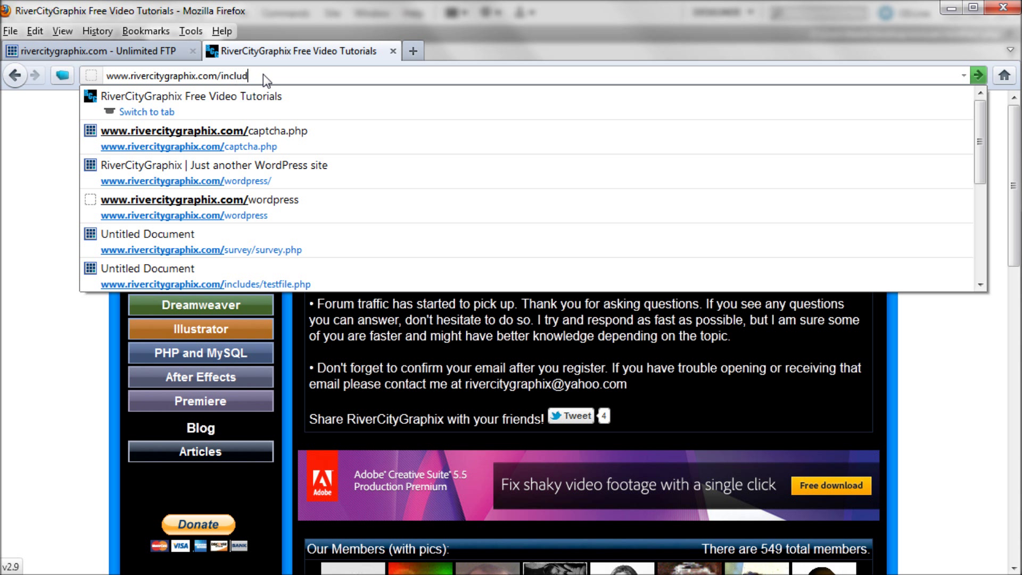
Load includes/testfile.php and then testfile2.php in Firefox to check the included menu
type("es/testfile.php")
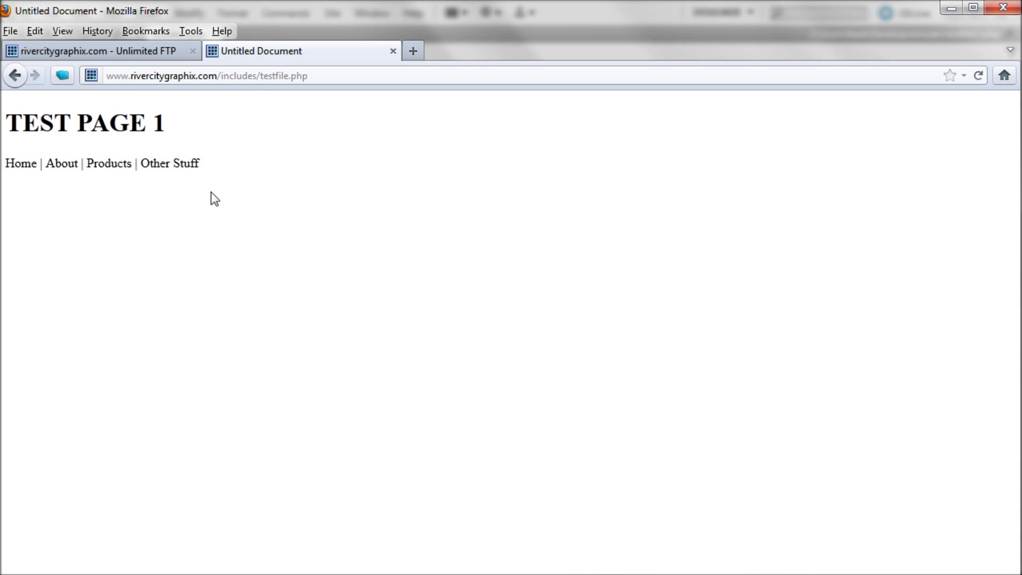
mouse_move(202, 129)
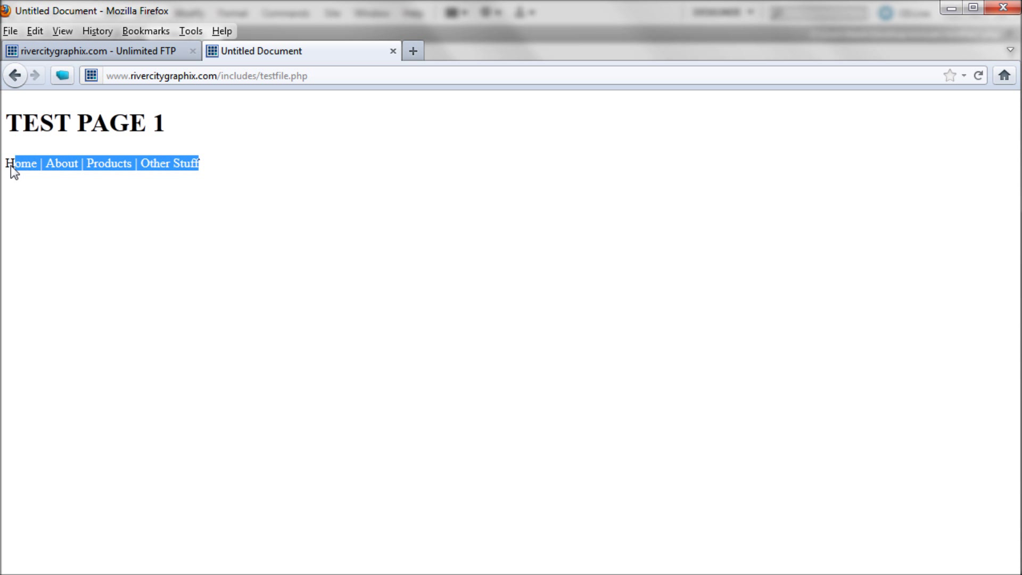
left_click(292, 75)
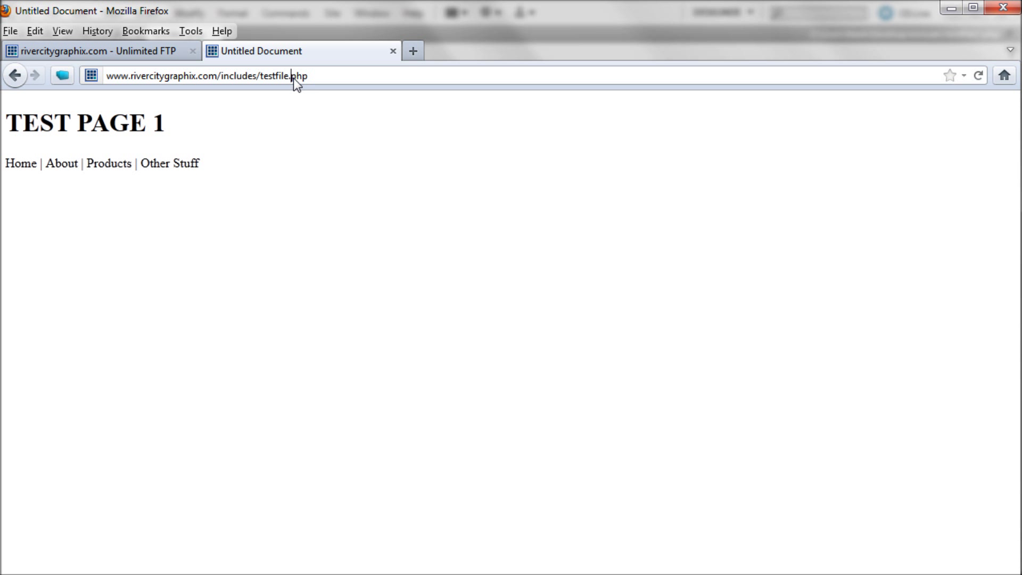
left_click(293, 75)
type("2")
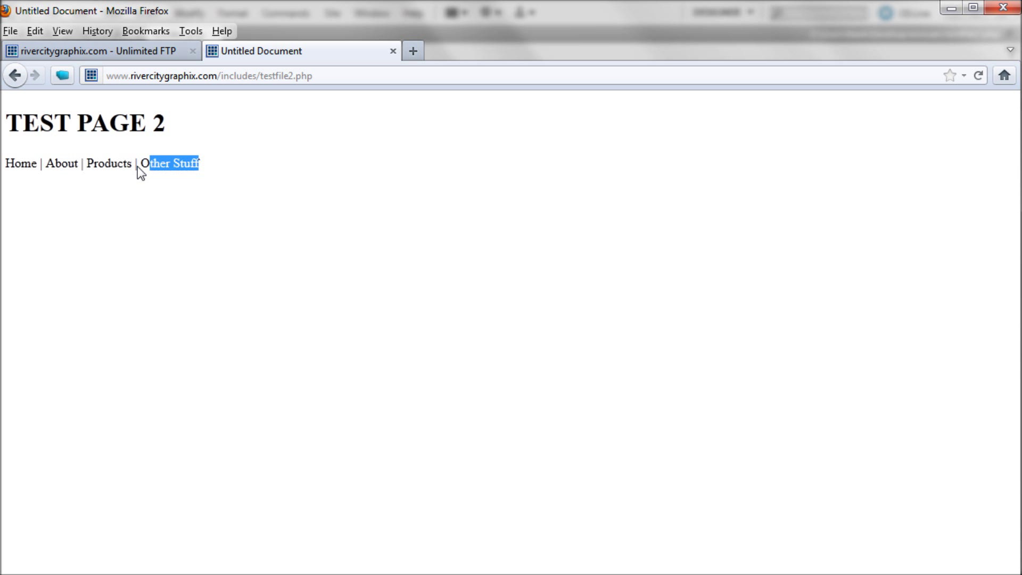
left_click(181, 160)
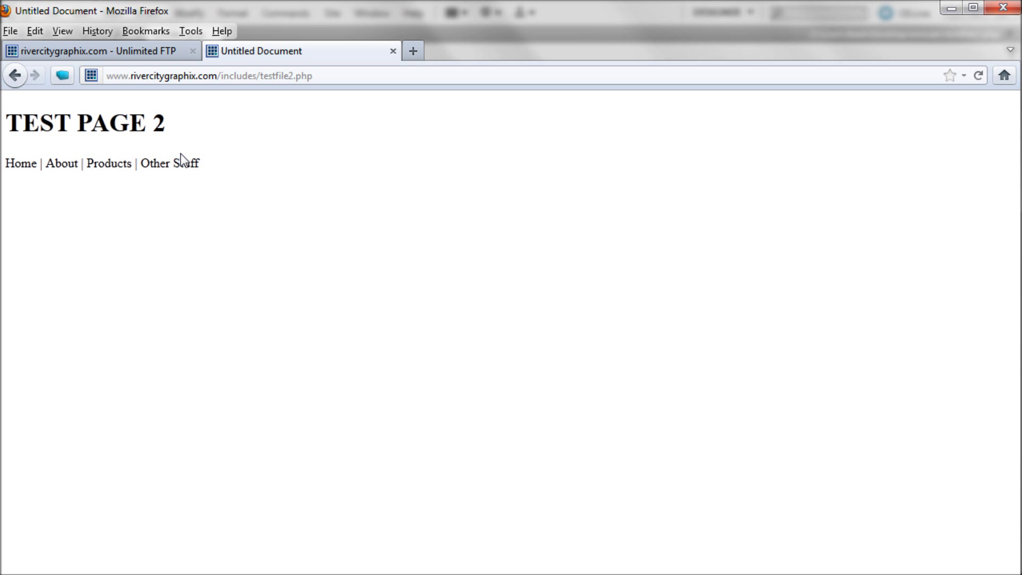
left_click(21, 75)
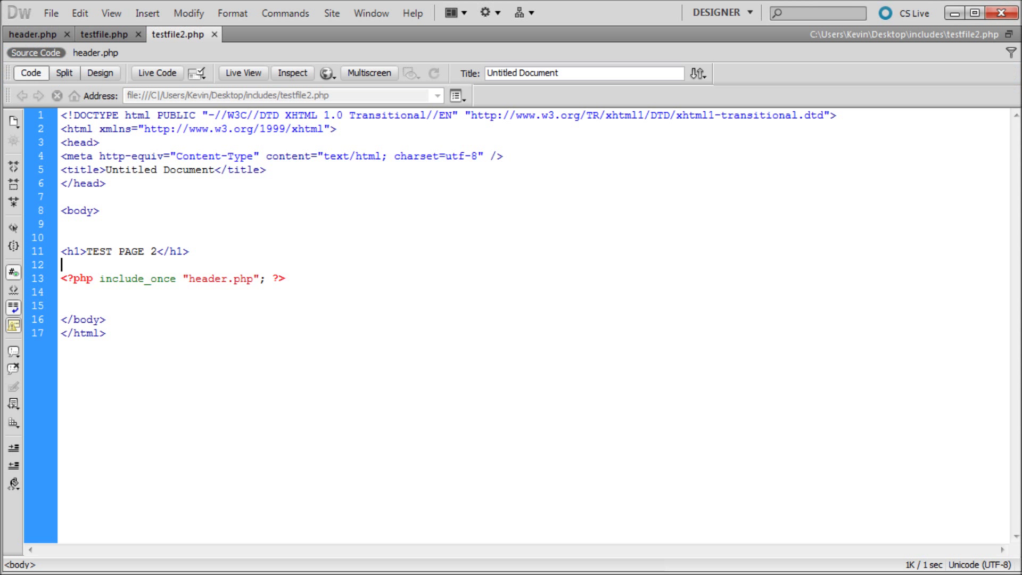
Append '| Last Page' to the end of header.php's menu line
left_click(34, 34)
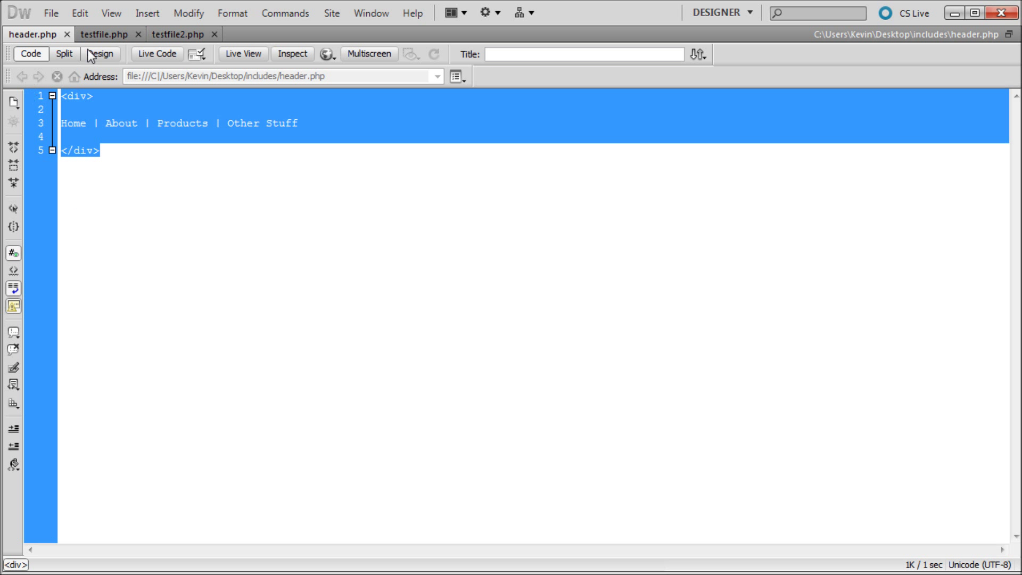
left_click(175, 34)
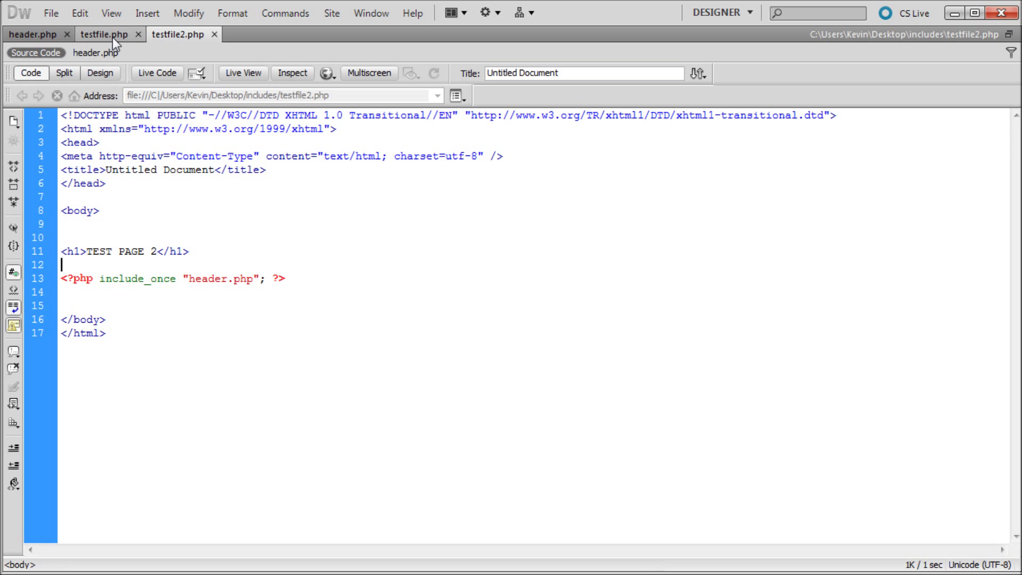
left_click(34, 34)
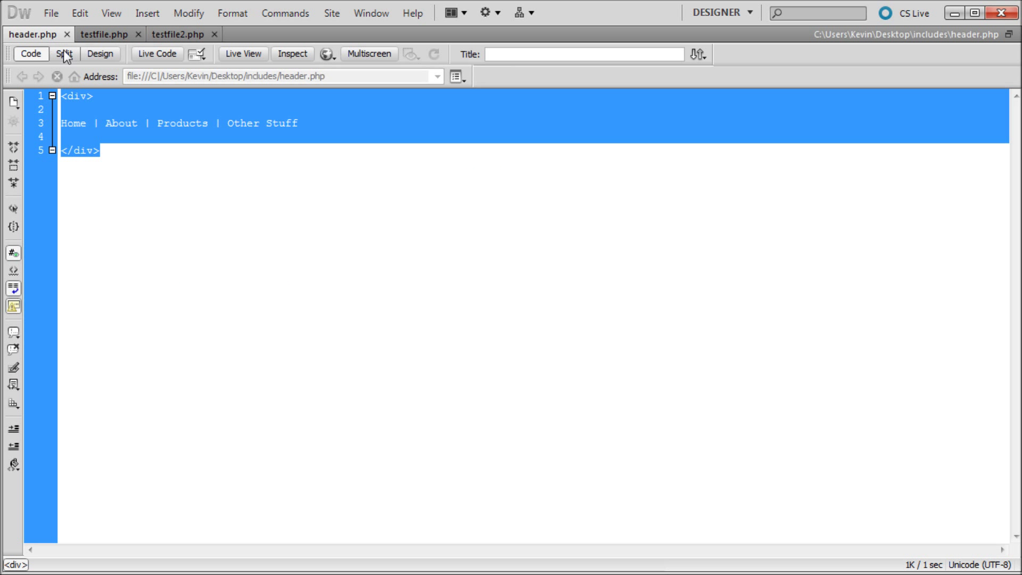
left_click(62, 111)
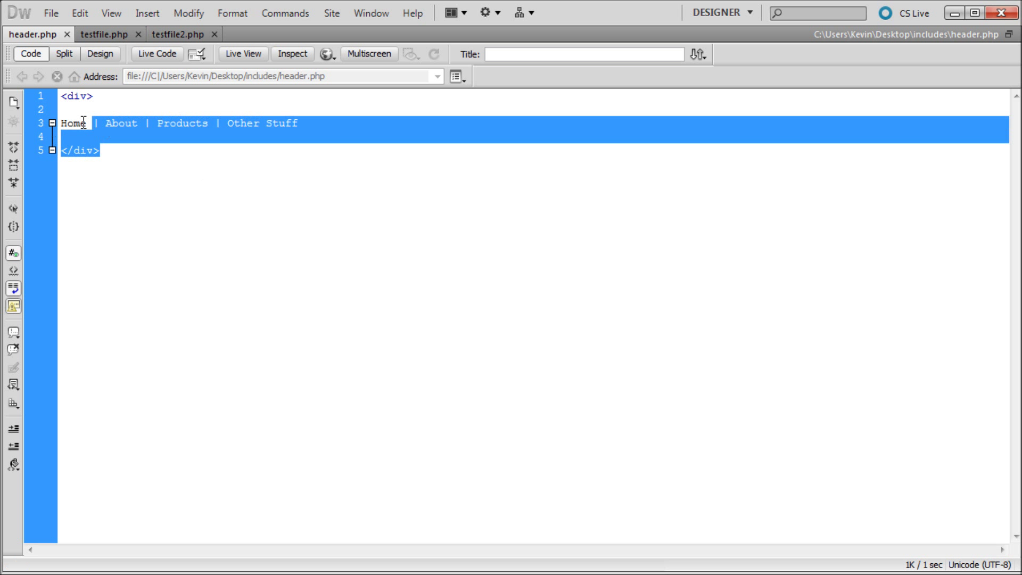
left_click(112, 33)
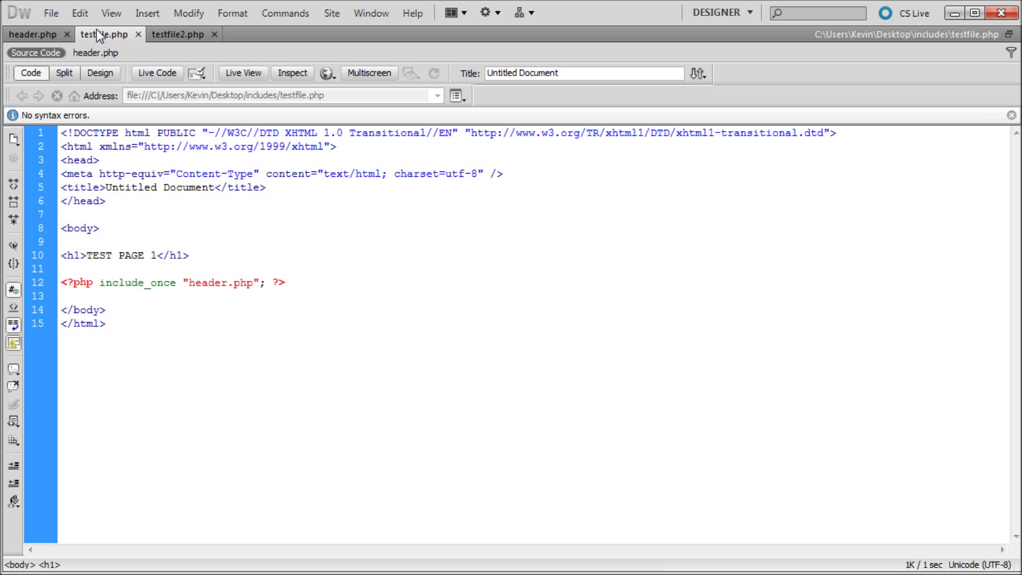
left_click(33, 34)
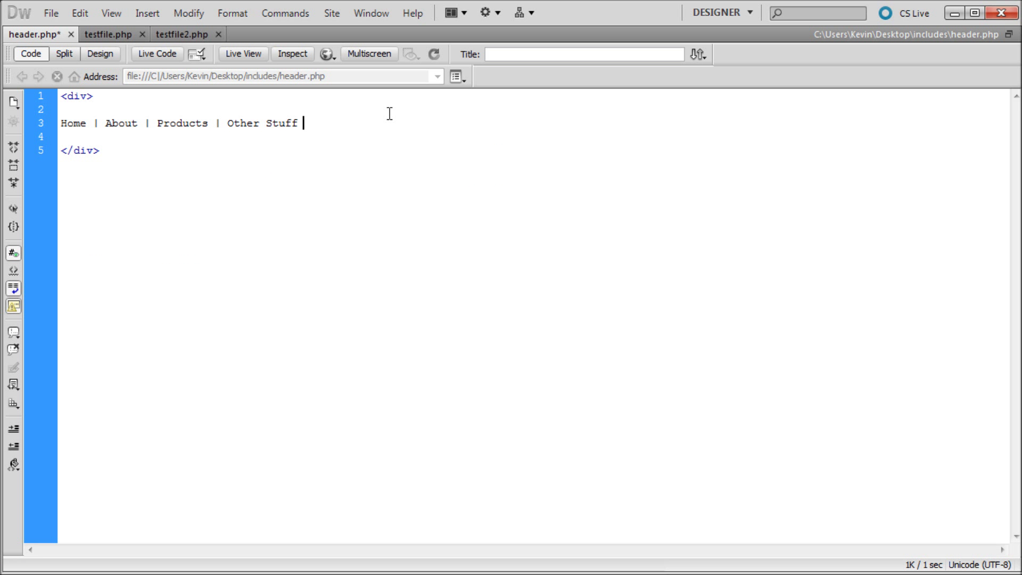
type("| Last Page")
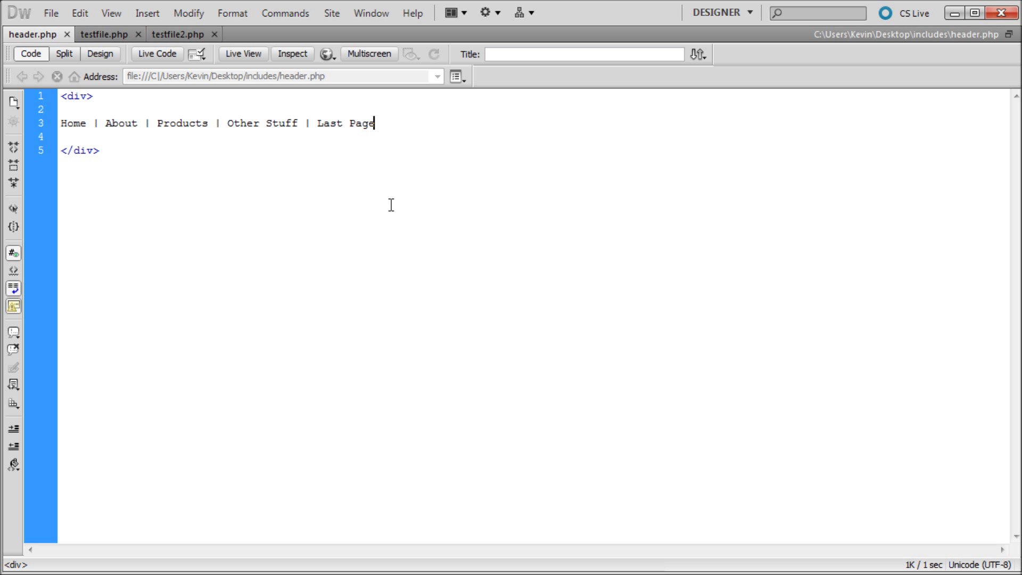
Switch to Firefox to view the updated menu ending in 'Last Page' on testfile.php
left_click(95, 148)
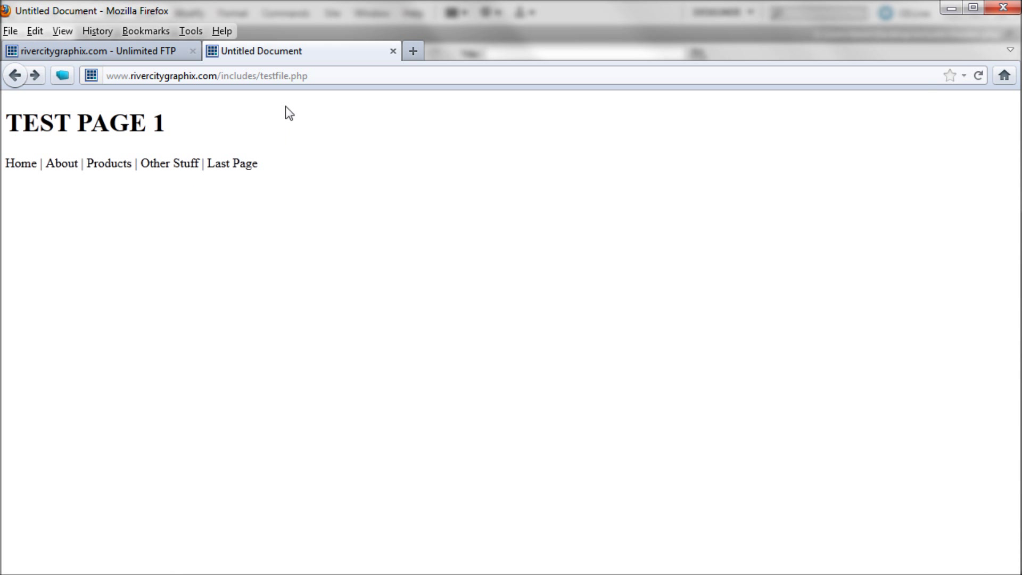
mouse_move(317, 91)
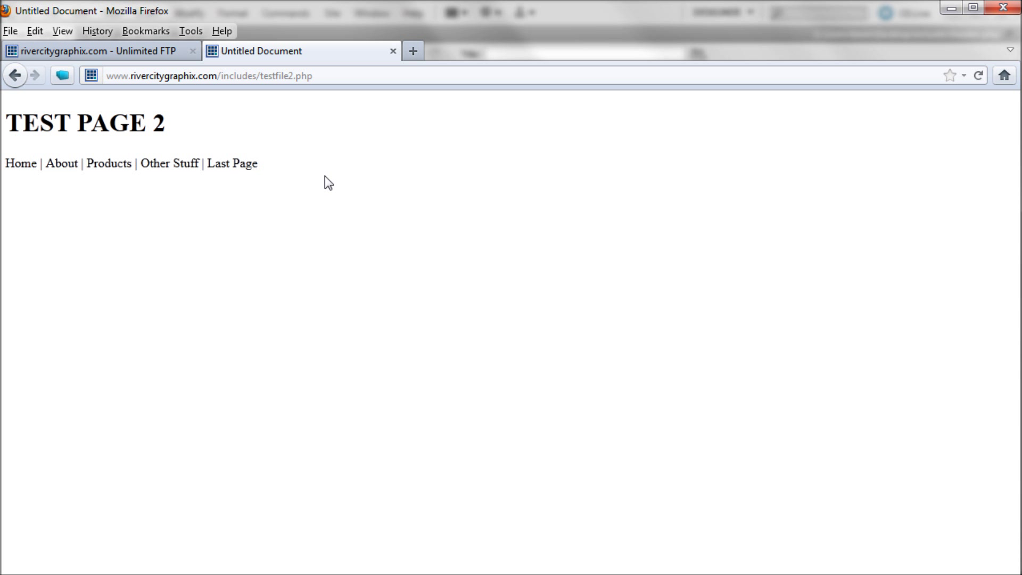
mouse_move(344, 174)
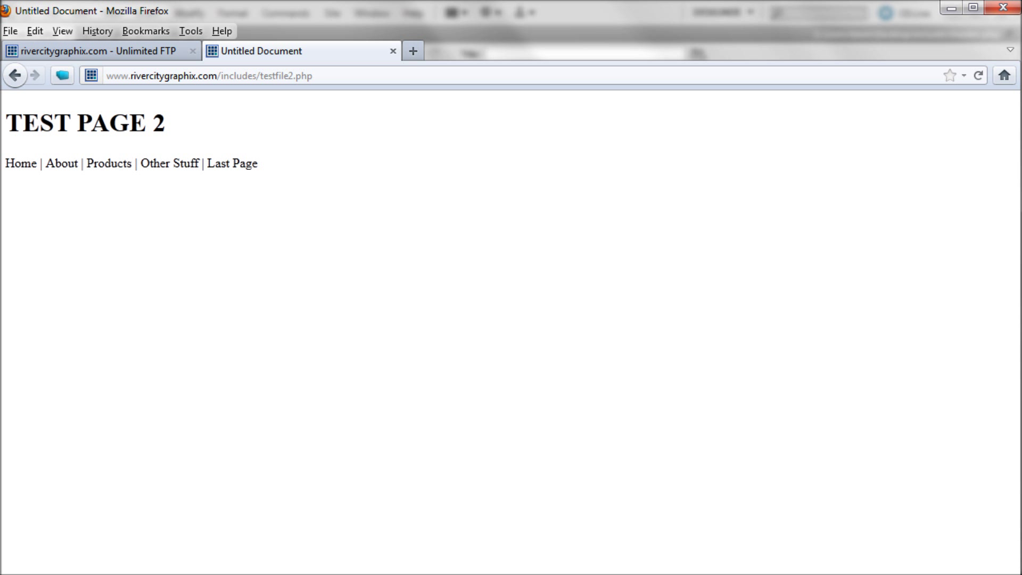
mouse_move(255, 168)
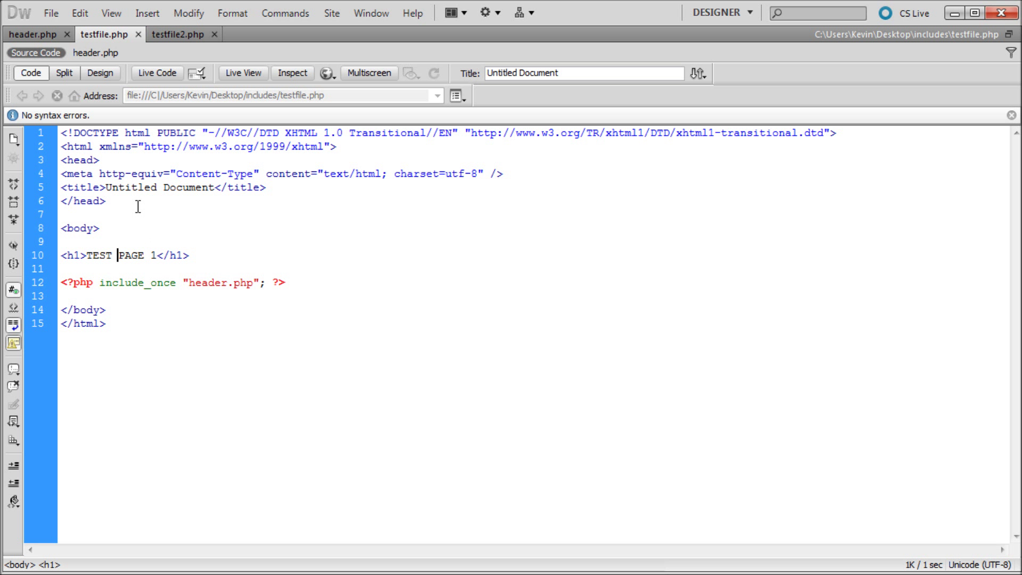
left_click(295, 282)
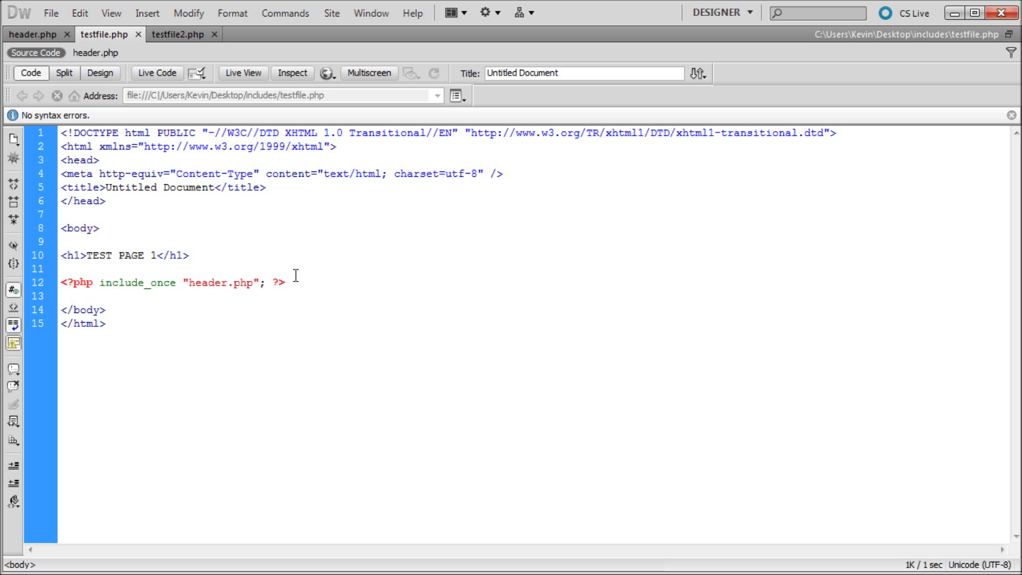
triple_click(160, 283)
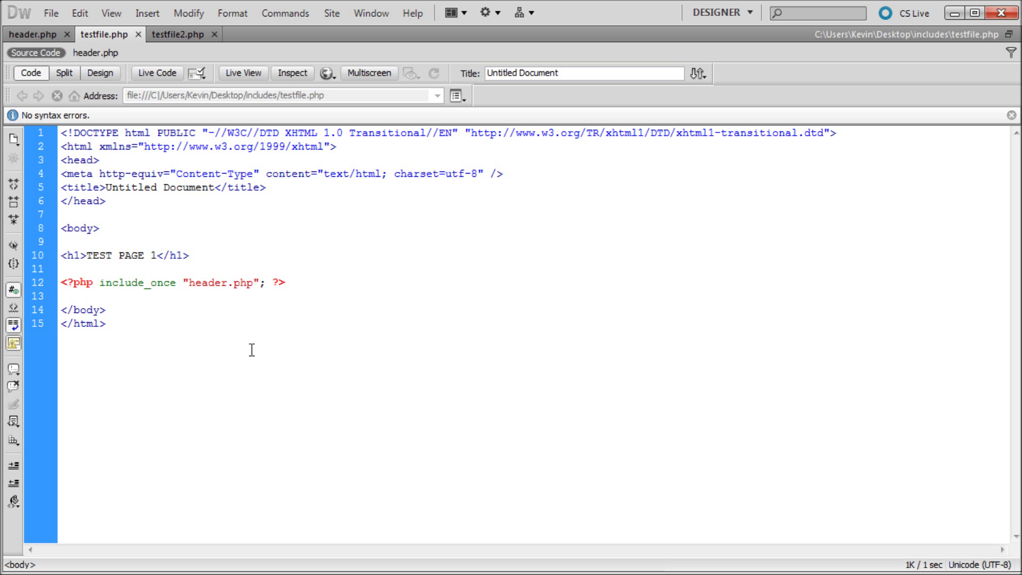
left_click(52, 295)
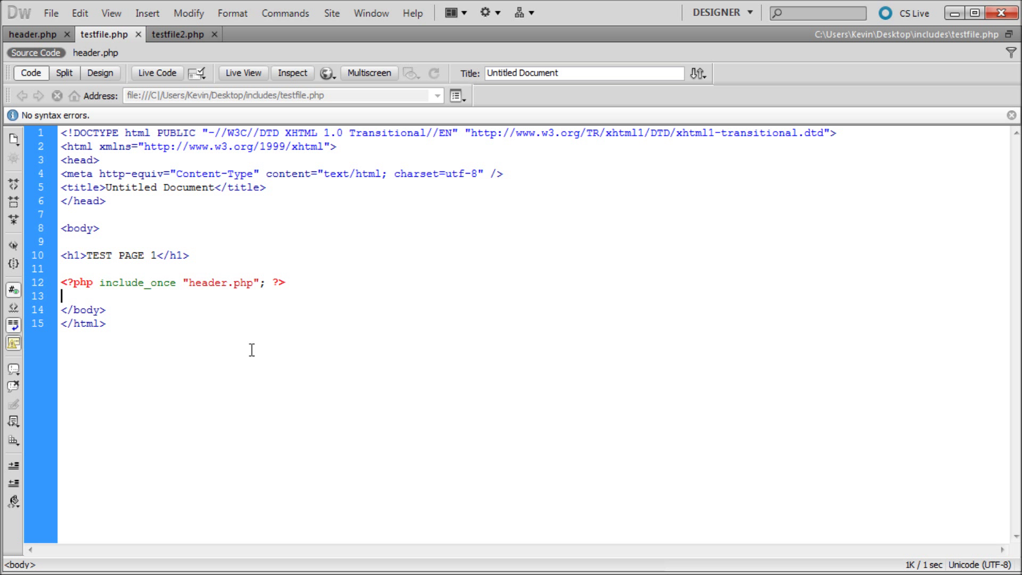